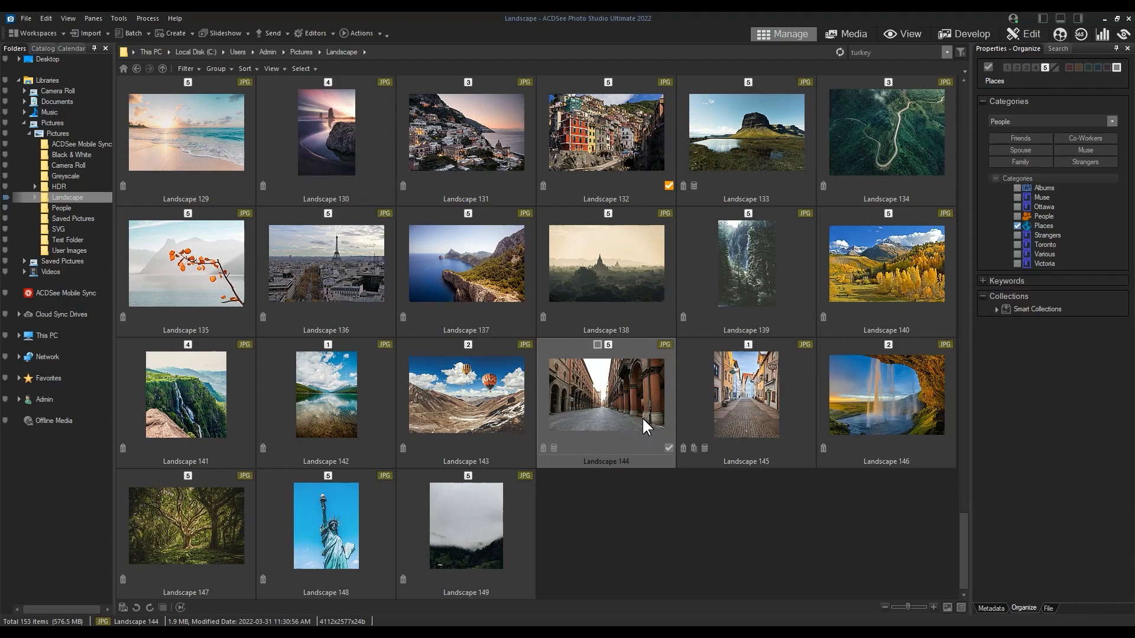
pyautogui.moveTo(546, 454)
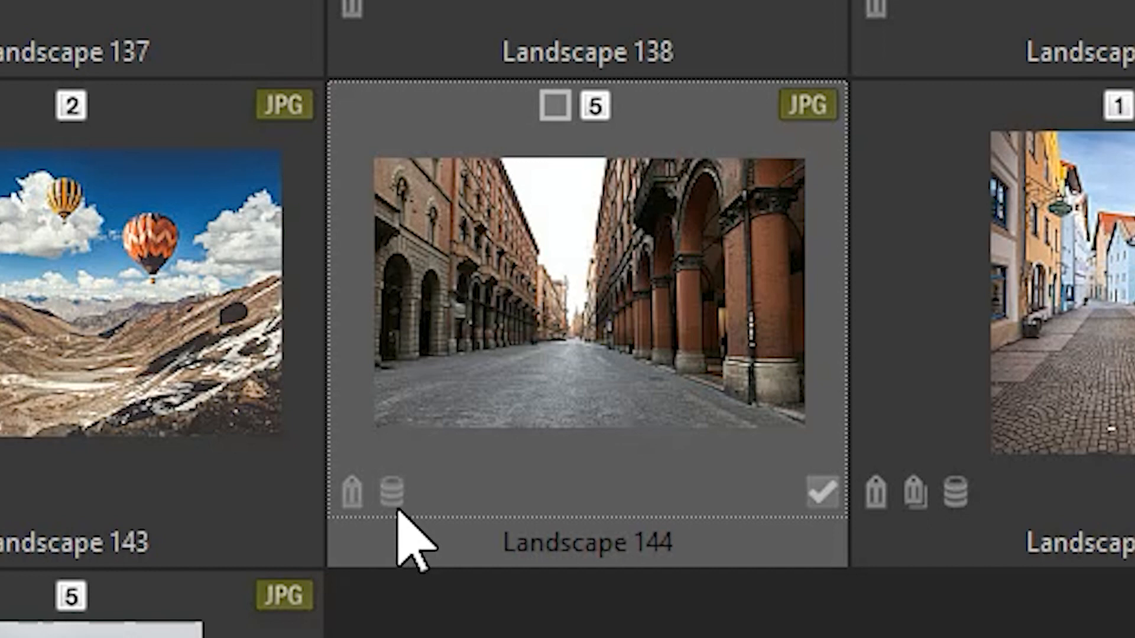
pyautogui.moveTo(426, 536)
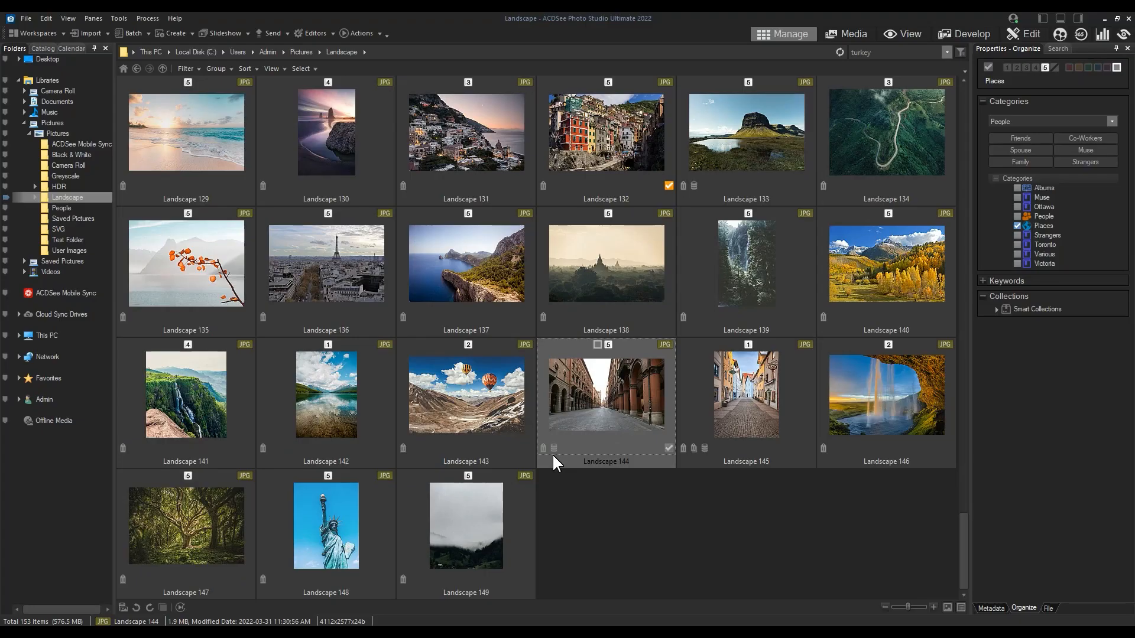
# - Select the Landscape 138 thumbnail as the photo to work on
pyautogui.click(605, 263)
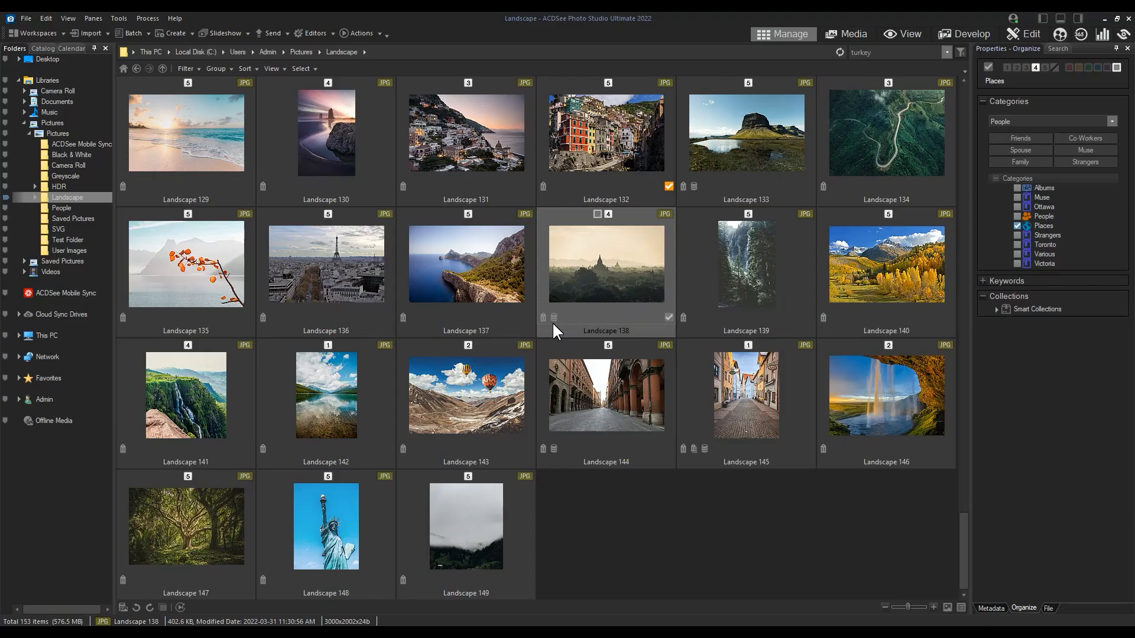
pyautogui.moveTo(563, 323)
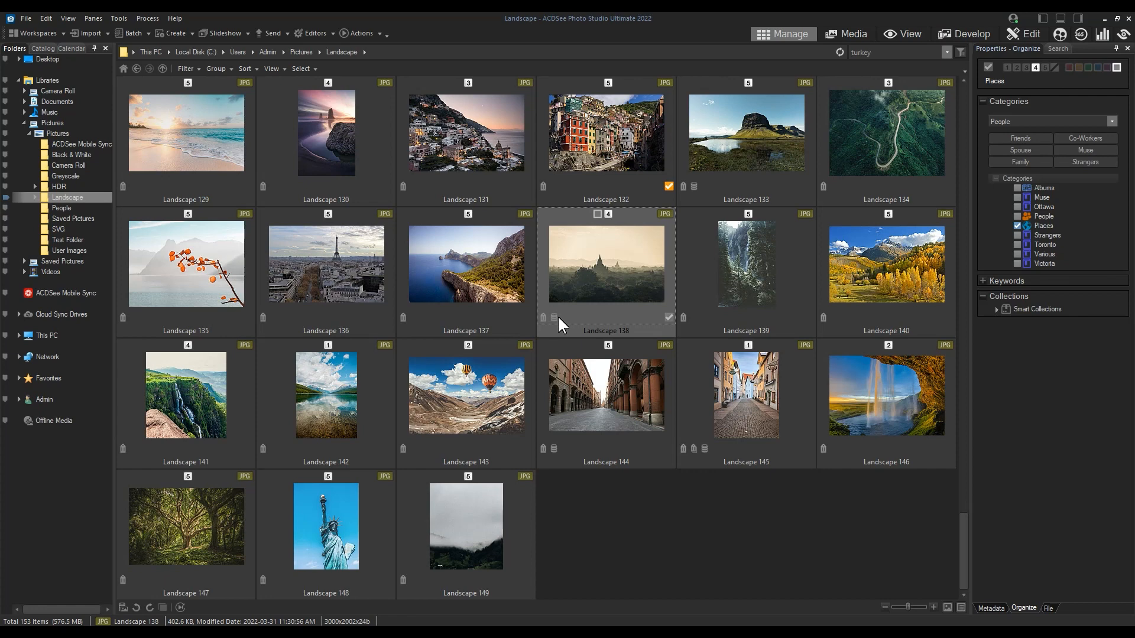
pyautogui.moveTo(577, 330)
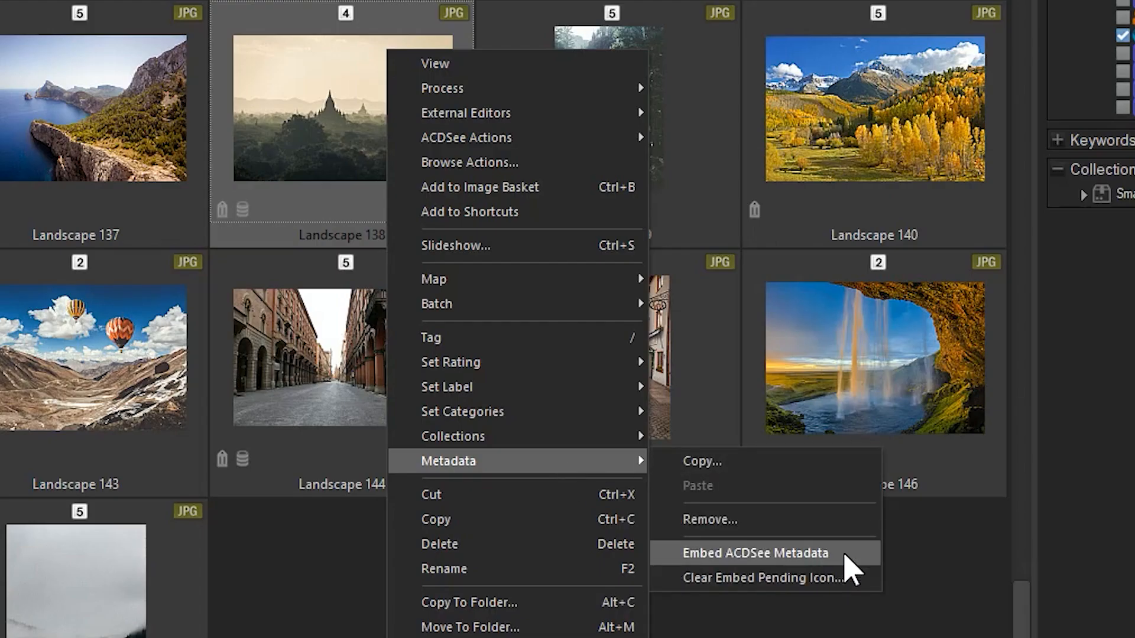
# - Embed the ACDSee metadata into the Landscape 138 image file via Metadata > Embed ACDSee Metadata
pyautogui.click(753, 552)
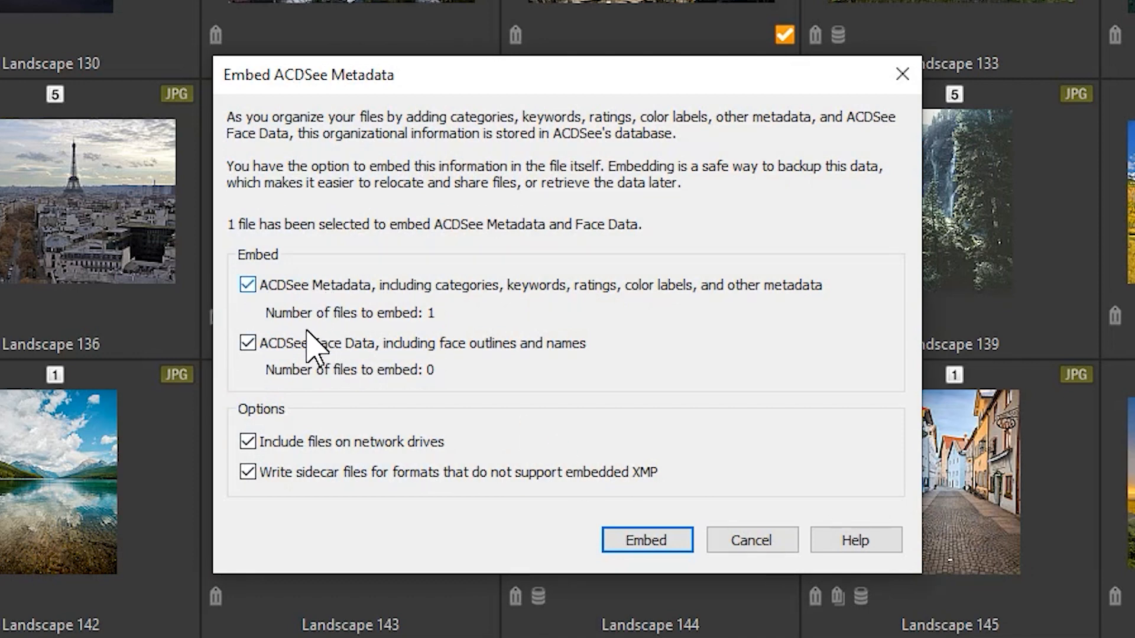
pyautogui.click(247, 285)
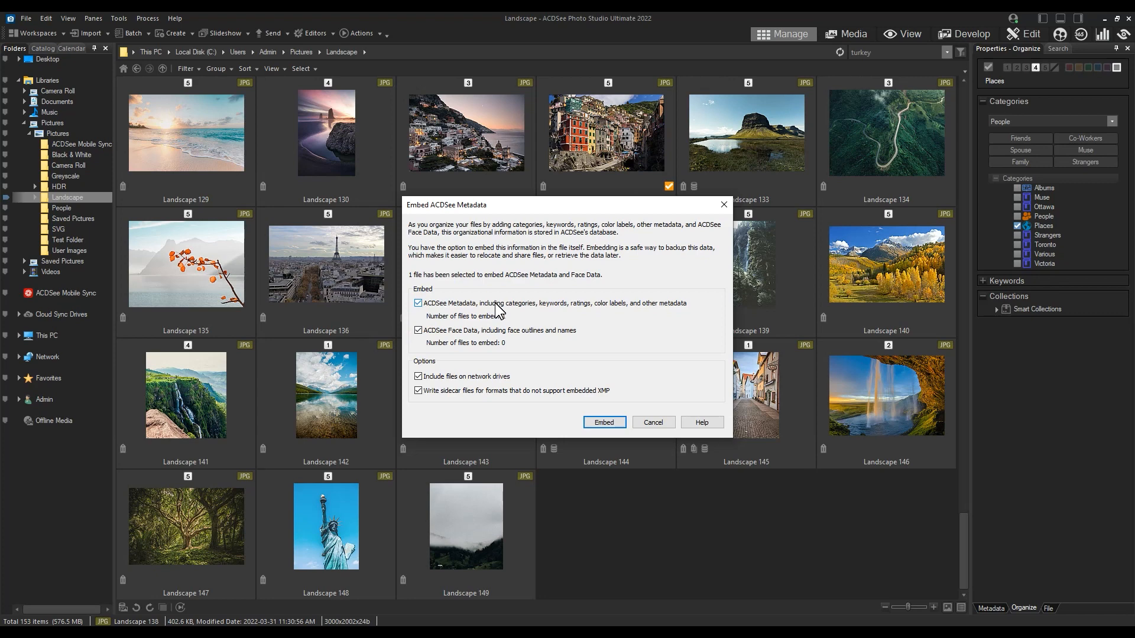
pyautogui.click(418, 302)
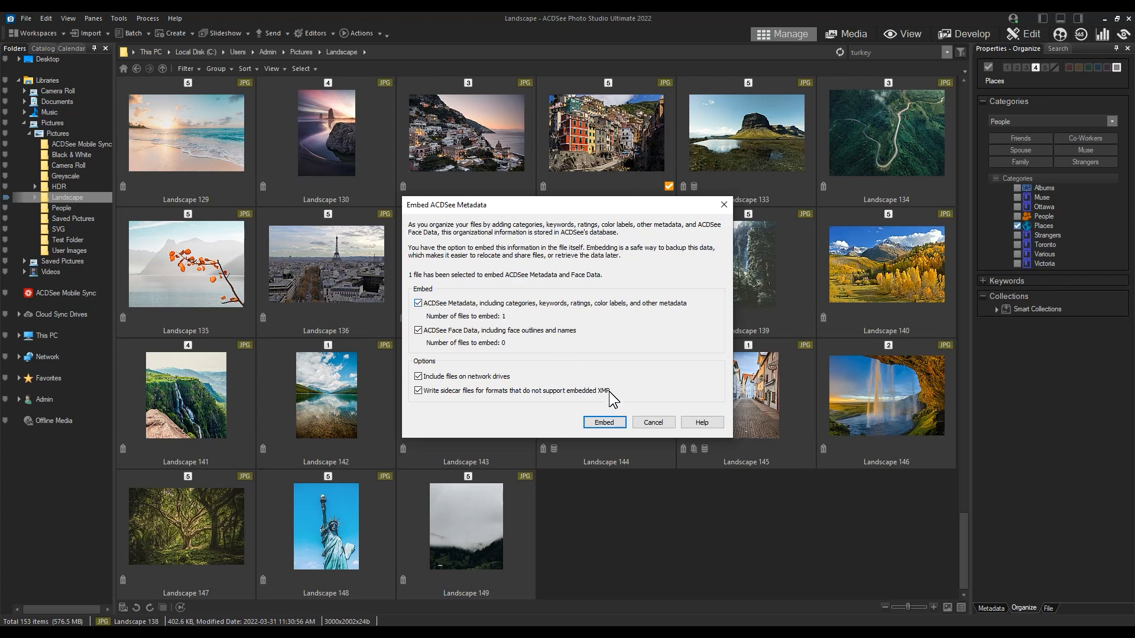
pyautogui.click(604, 422)
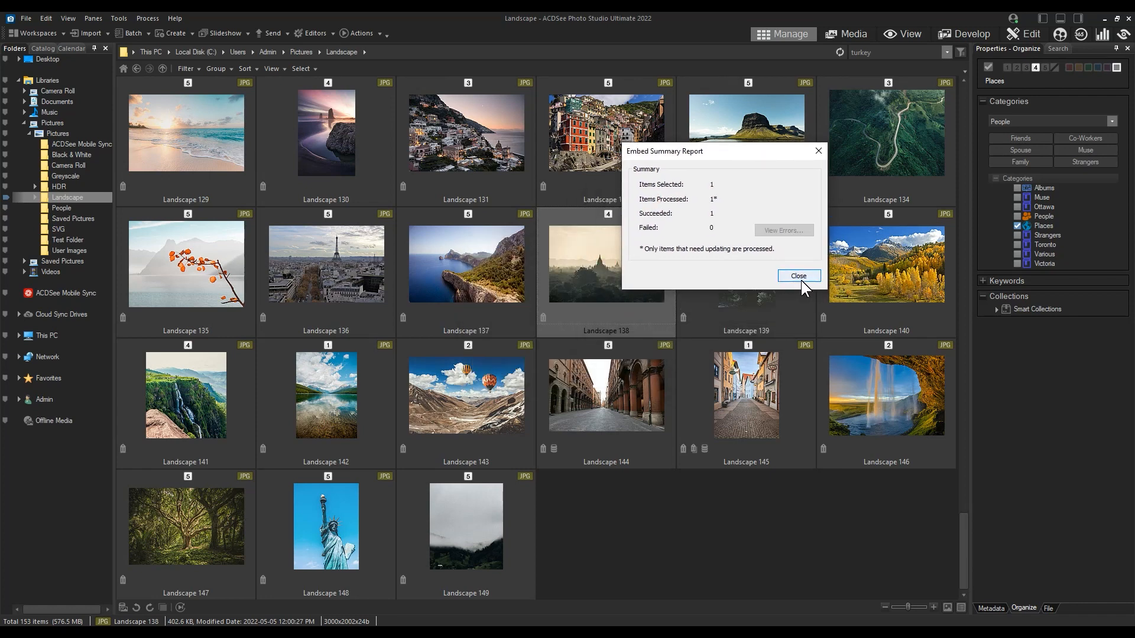
# - Dismiss the Embed Summary Report and clear the photo selection
pyautogui.click(798, 275)
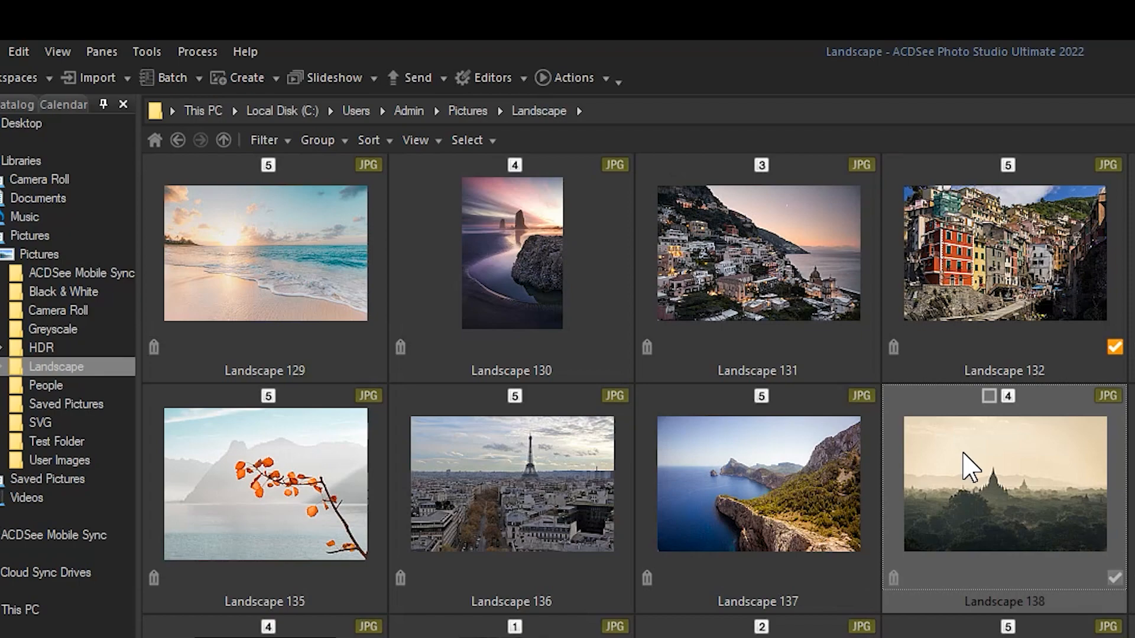
pyautogui.click(147, 51)
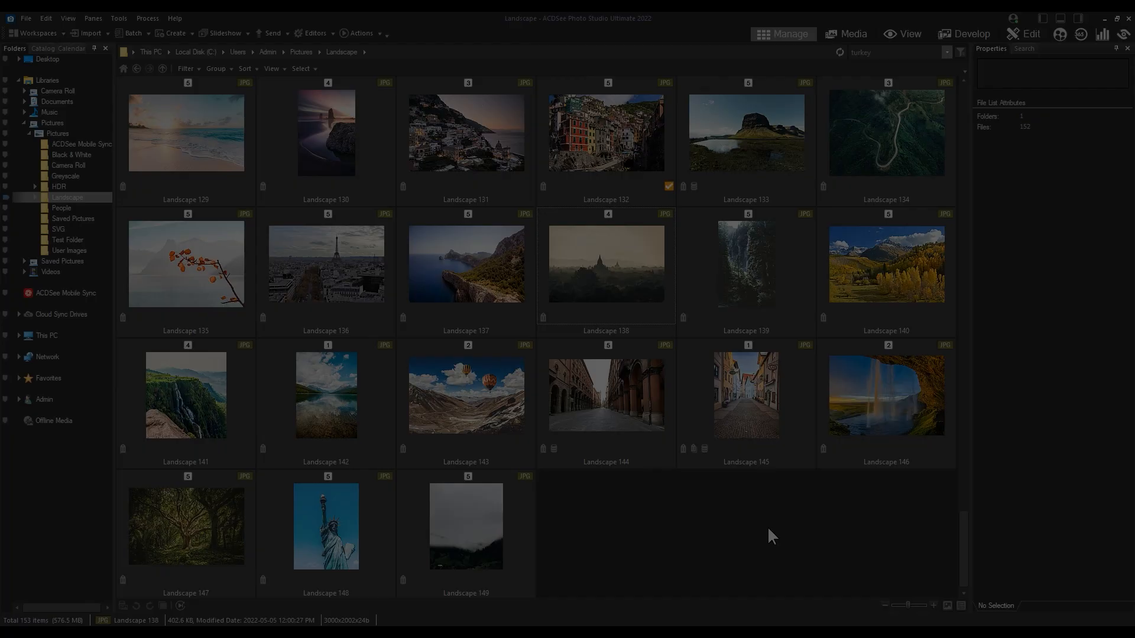
pyautogui.moveTo(755, 540)
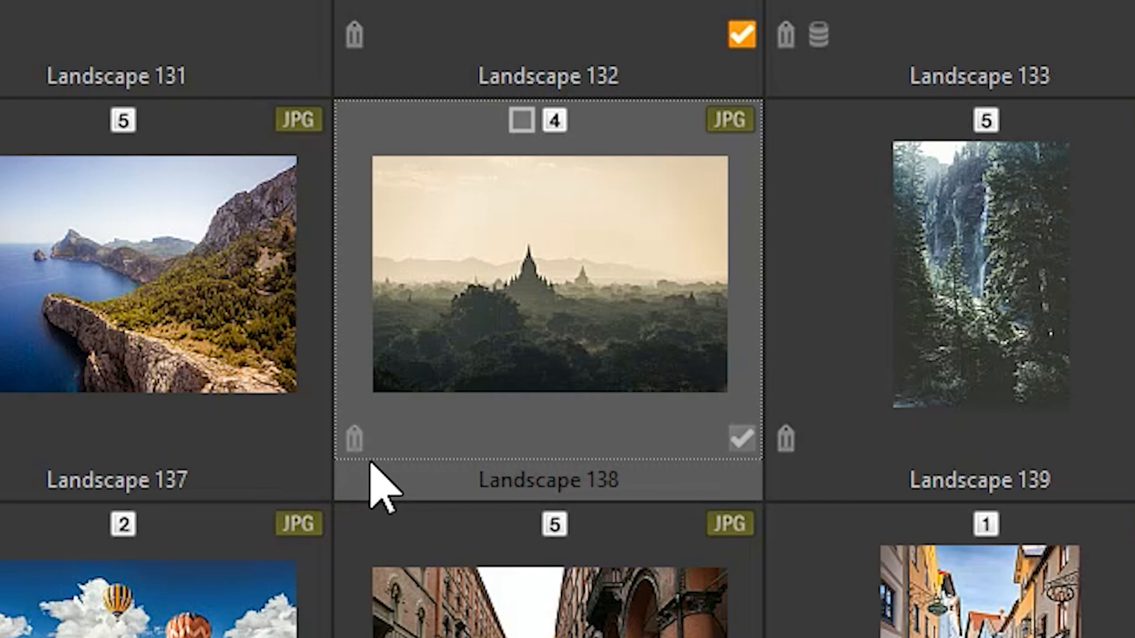
pyautogui.moveTo(379, 484)
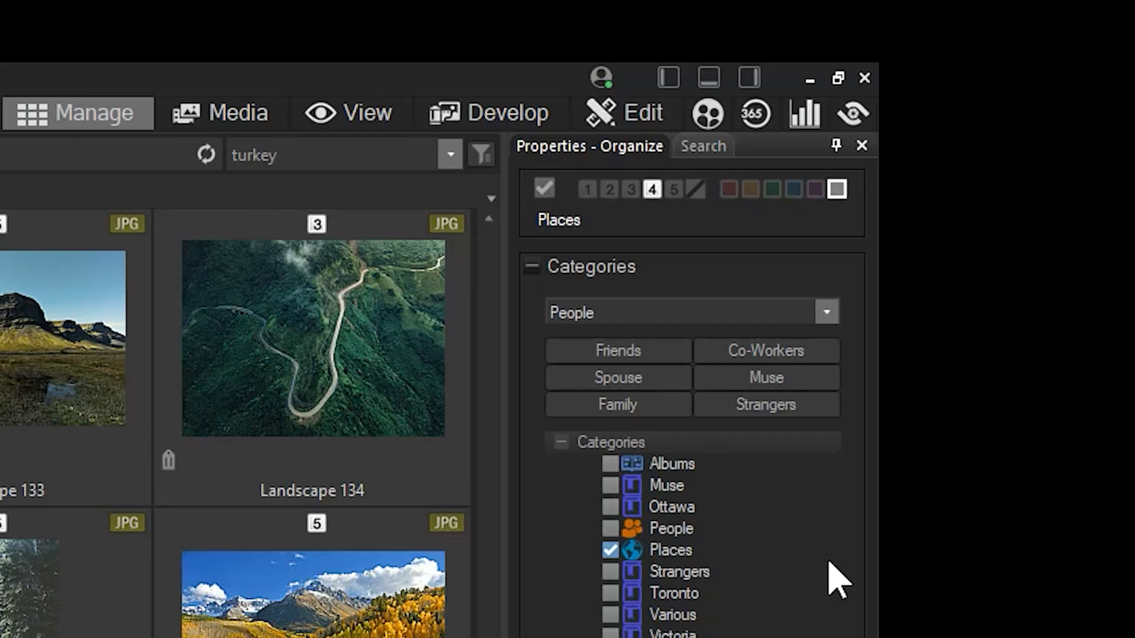
pyautogui.moveTo(565, 163)
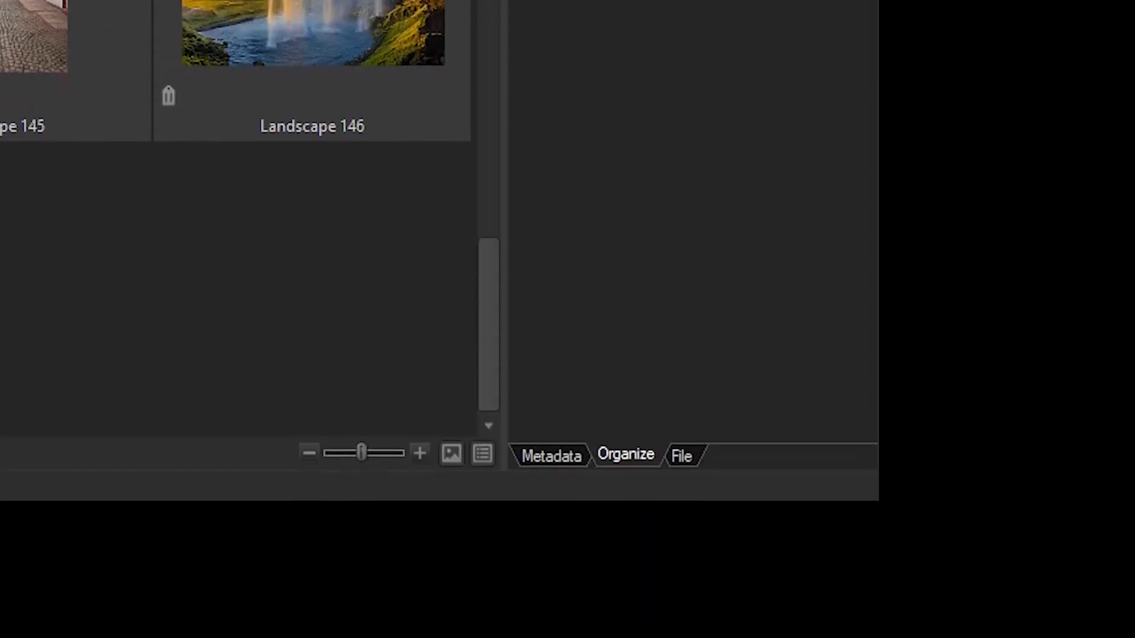
pyautogui.moveTo(652, 478)
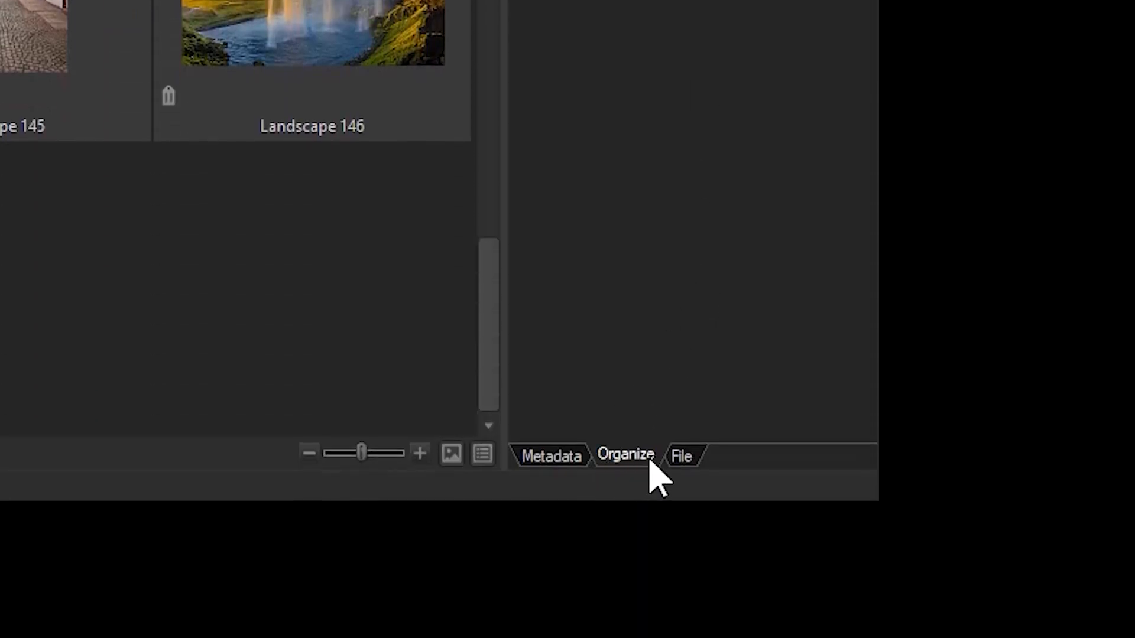
# - Create a new top-level Travel category in the Organize pane and assign the photo to it
pyautogui.click(625, 455)
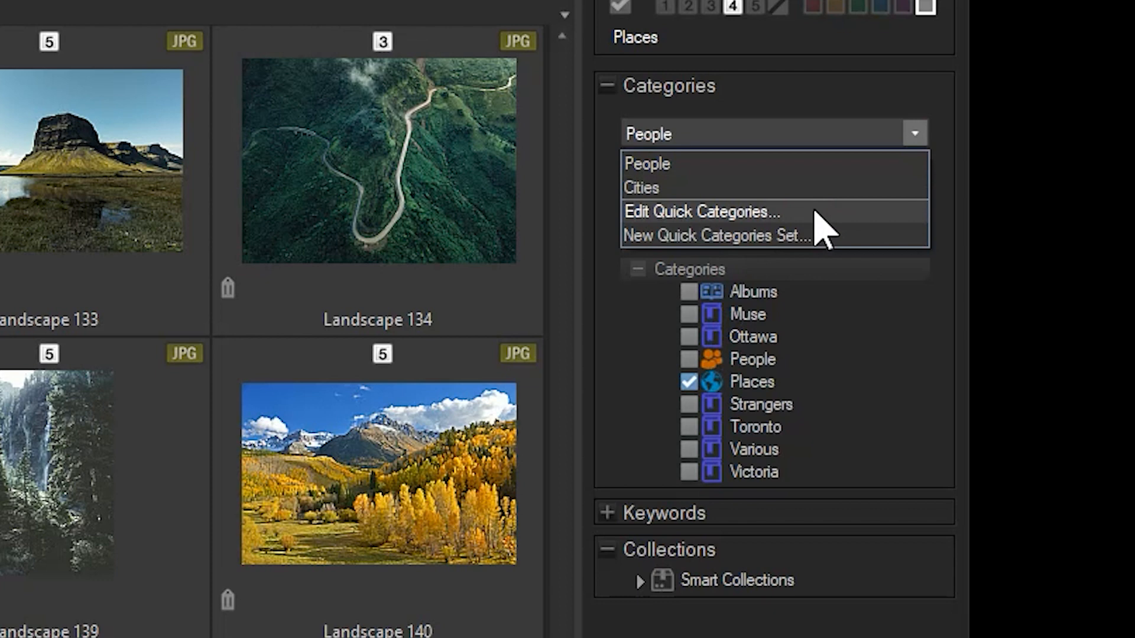
pyautogui.moveTo(818, 253)
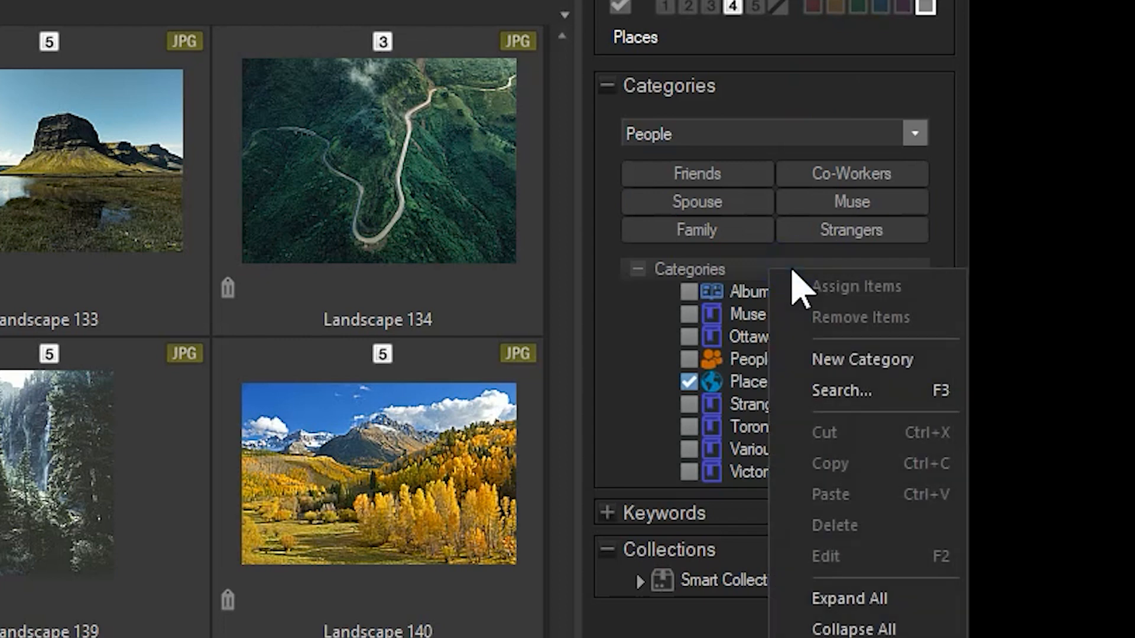
pyautogui.moveTo(862, 359)
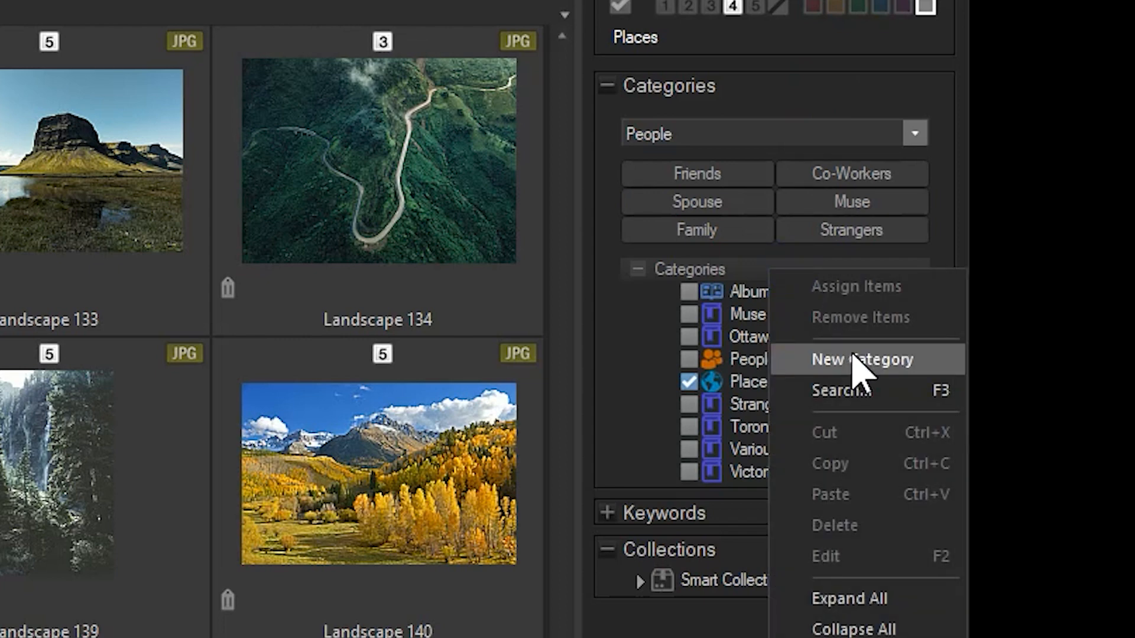
pyautogui.click(862, 359)
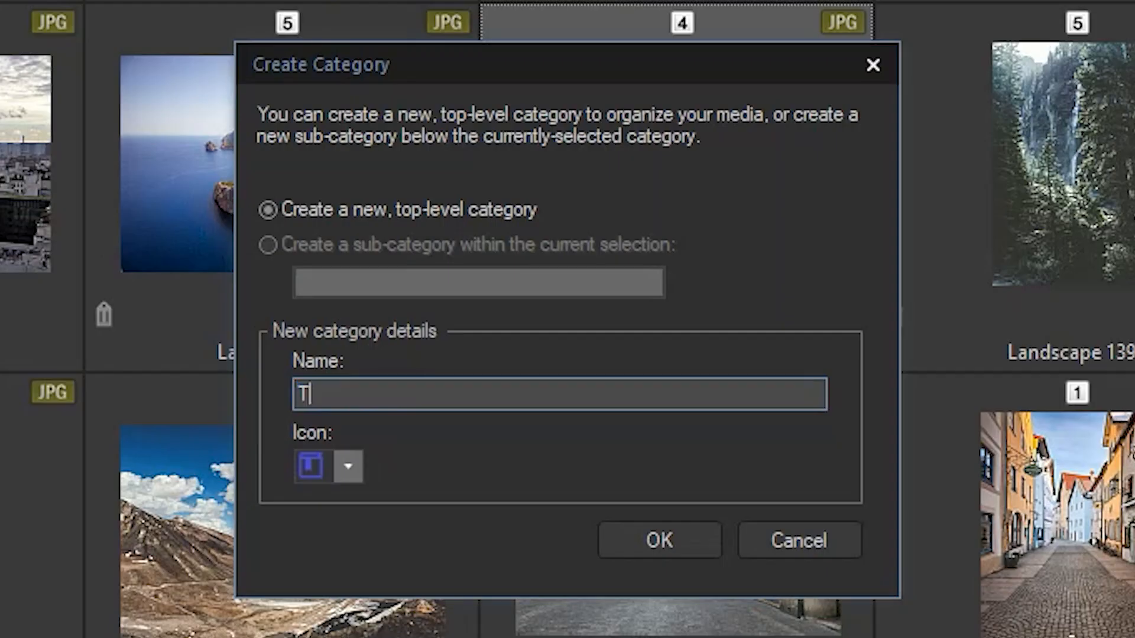
pyautogui.write('ravel')
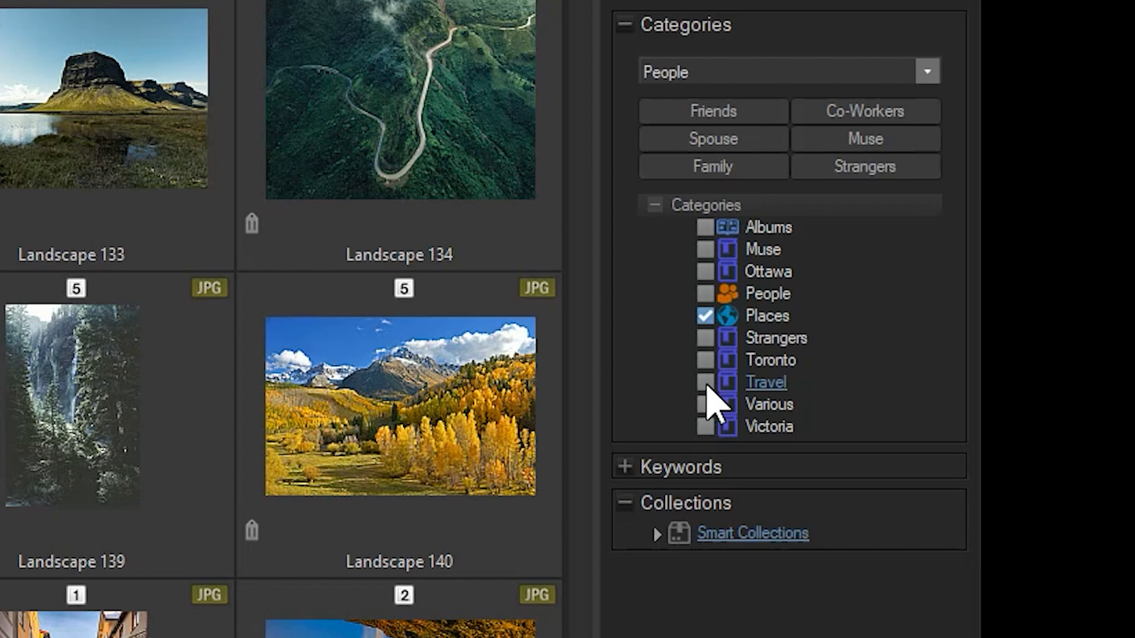
pyautogui.click(706, 382)
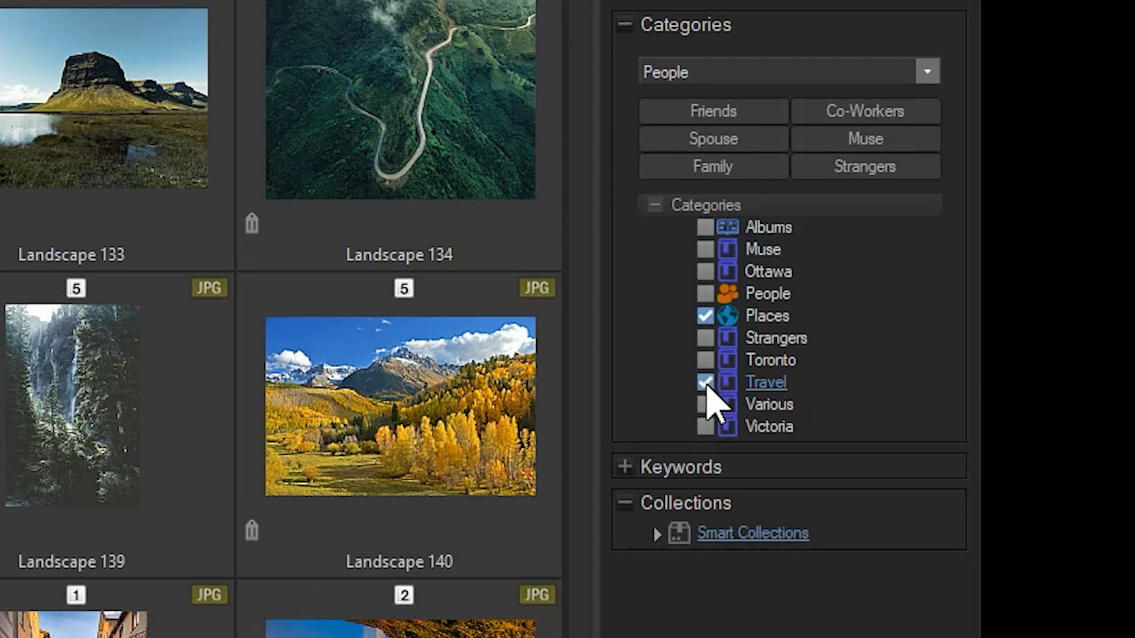
pyautogui.moveTo(691, 416)
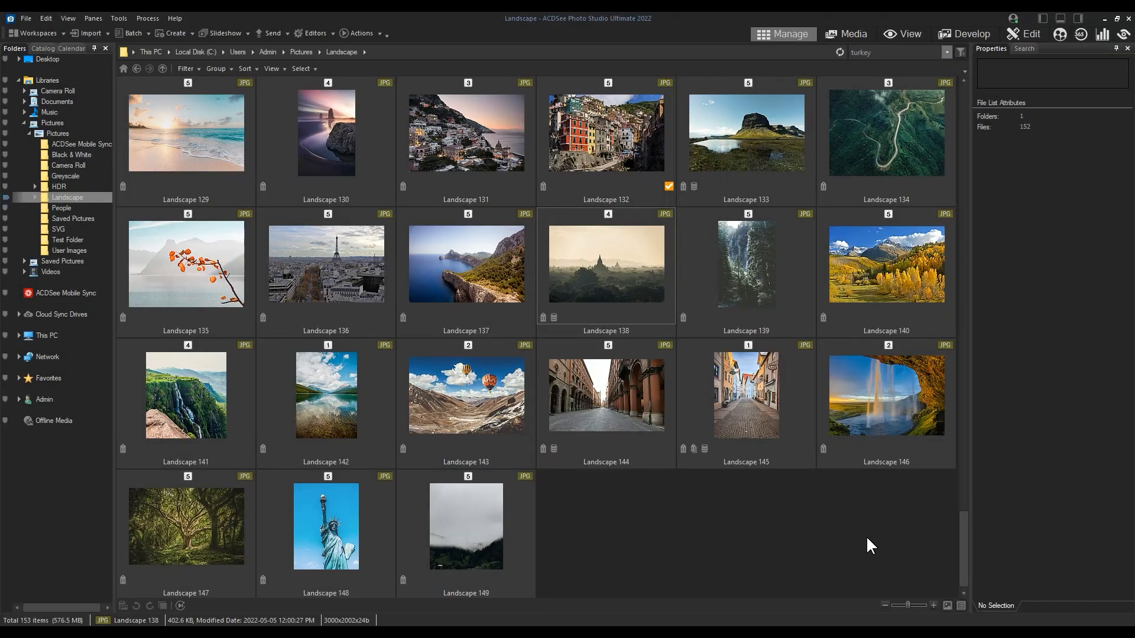
# - Select Landscape 145 to review its Places category and europe 2022 collection
pyautogui.click(745, 395)
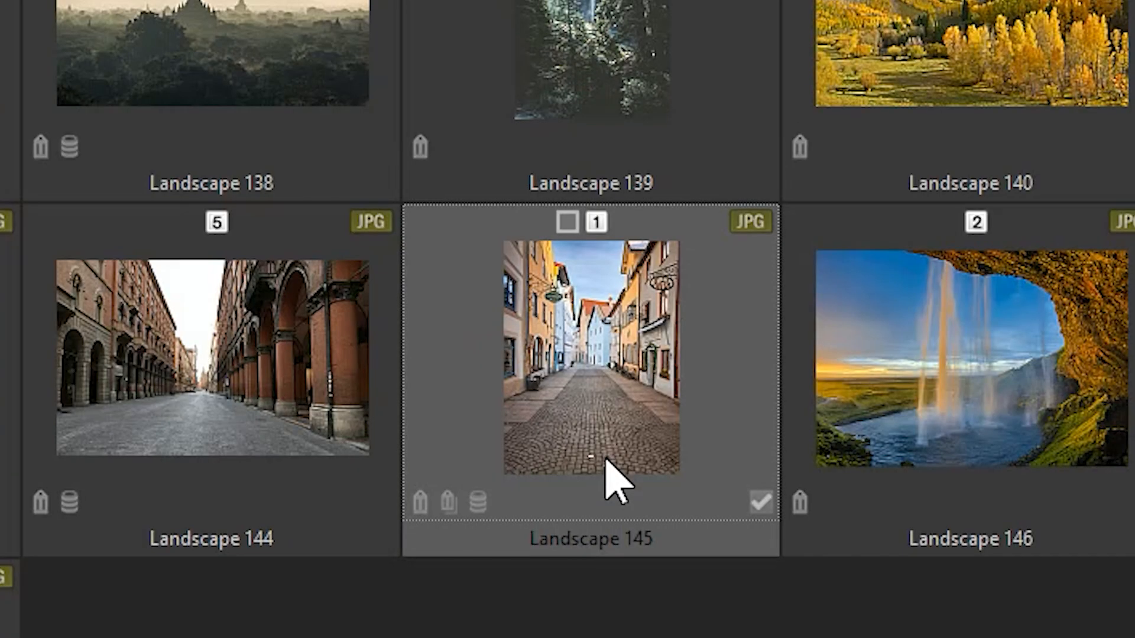
pyautogui.moveTo(463, 535)
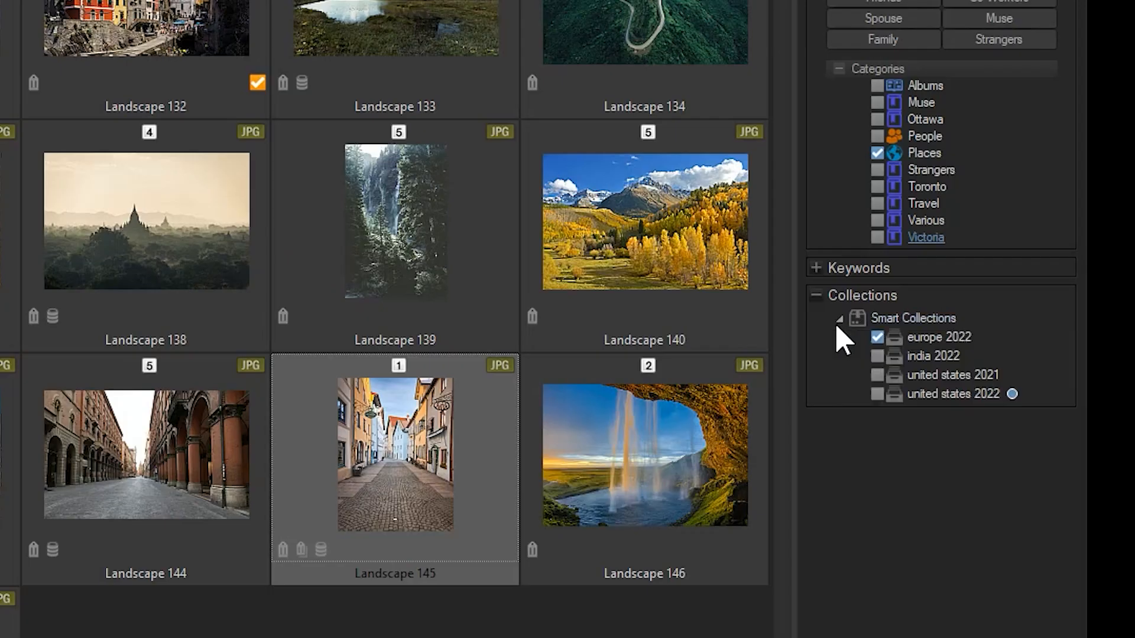
pyautogui.moveTo(839, 347)
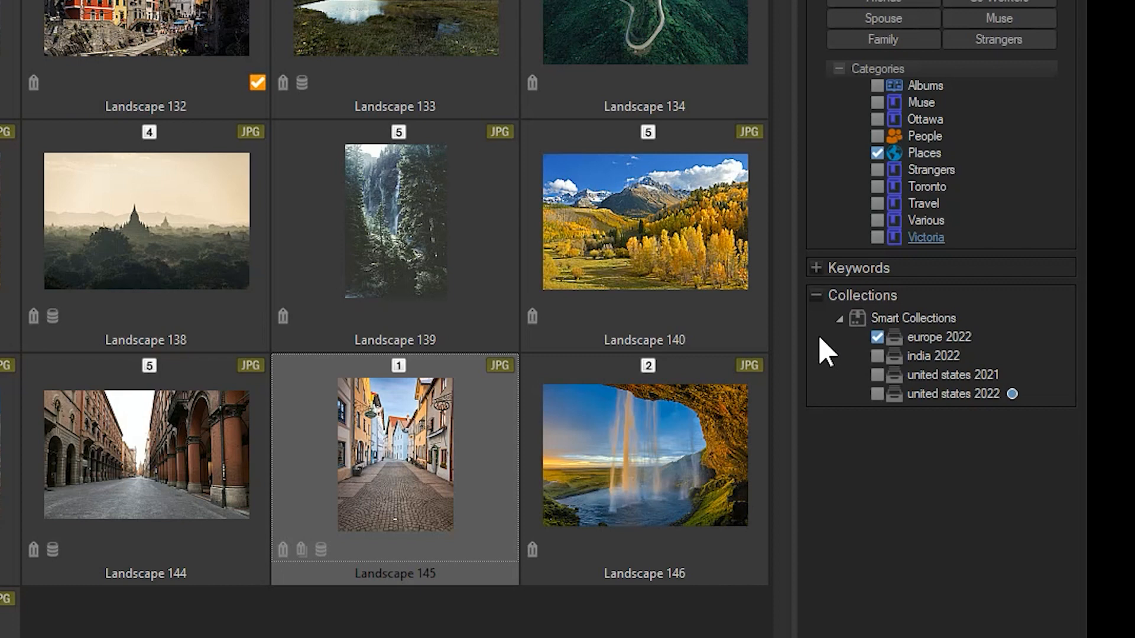
pyautogui.moveTo(818, 358)
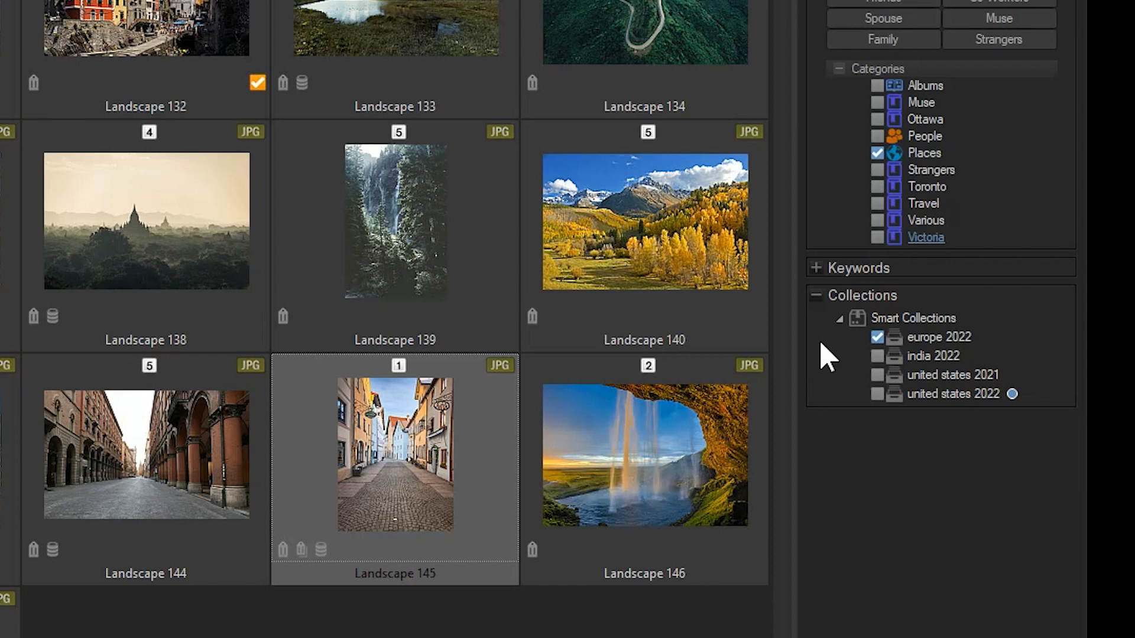
# - Create a Canada 2022 collection under Smart Collections and make it the target collection
pyautogui.rightClick(914, 318)
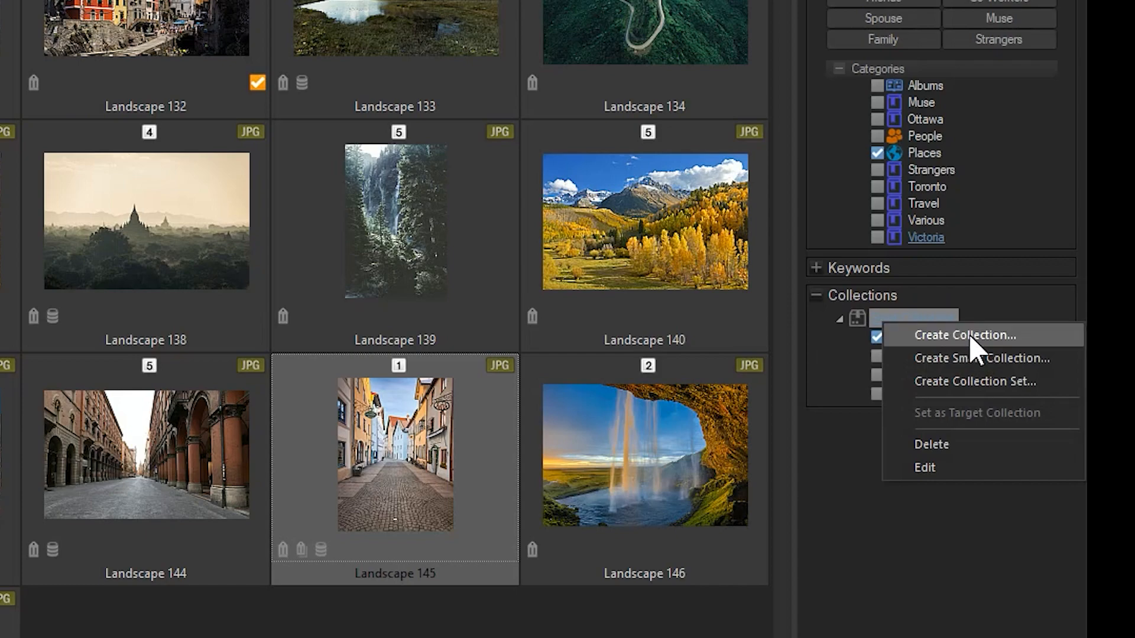
pyautogui.click(964, 335)
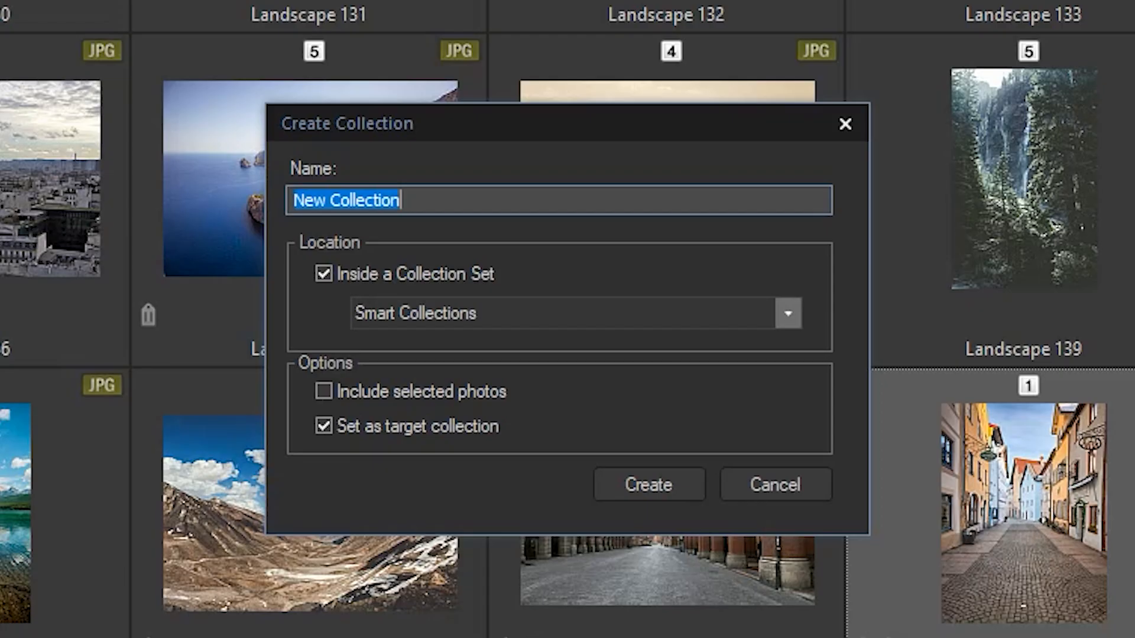
pyautogui.write('Canada 202')
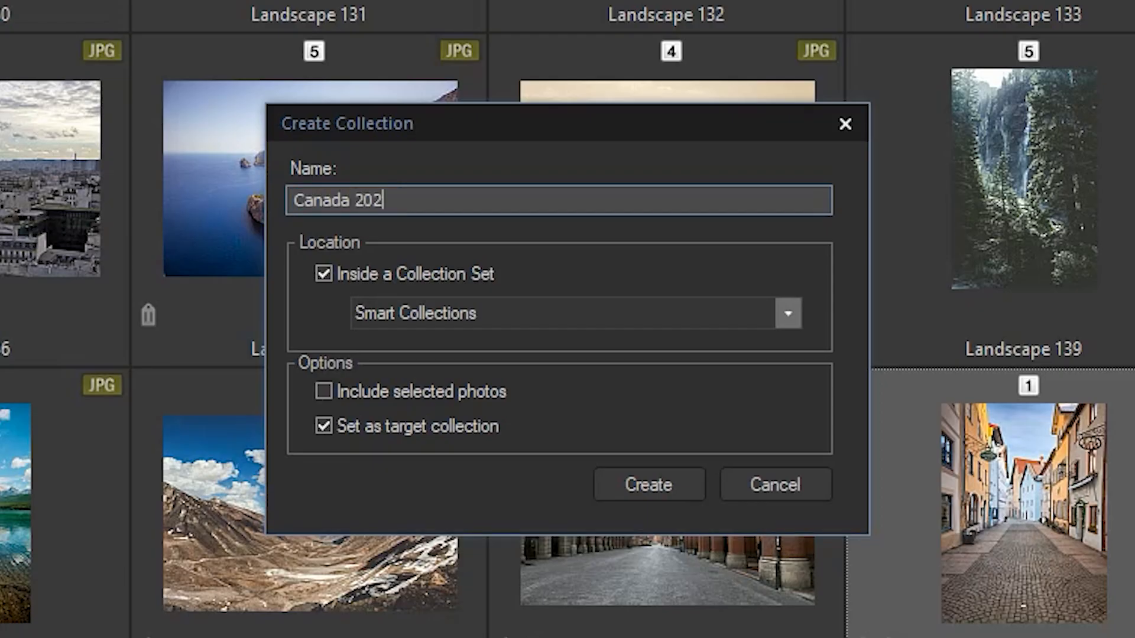
pyautogui.click(647, 483)
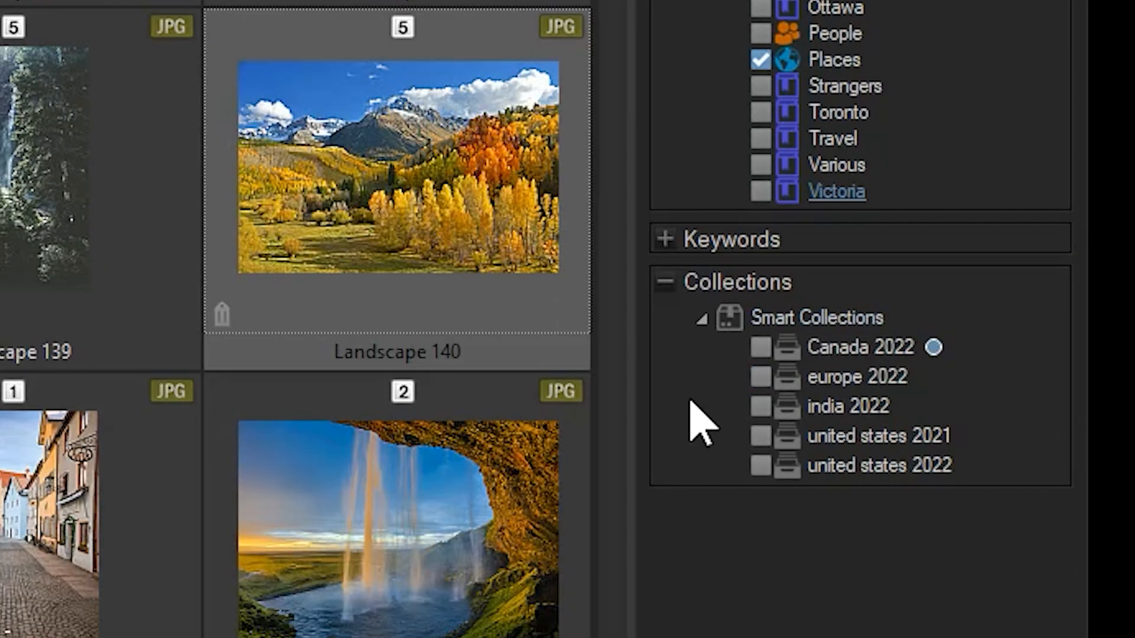
pyautogui.click(760, 347)
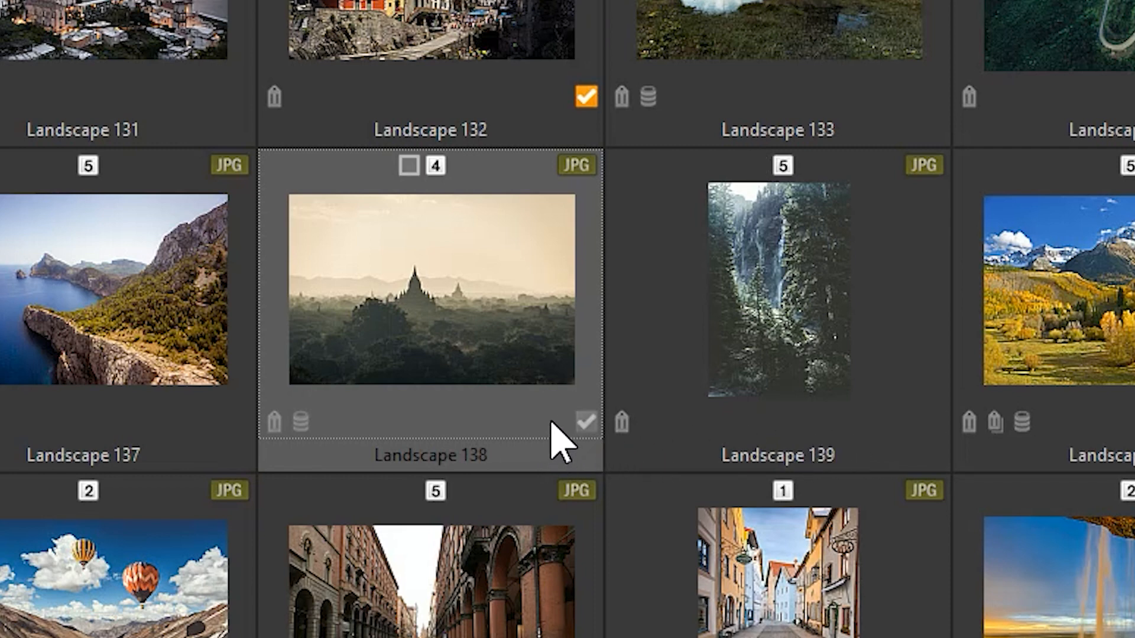
# - Tag the Landscape 138 and Landscape 139 thumbnails with their tag checkboxes
pyautogui.click(585, 422)
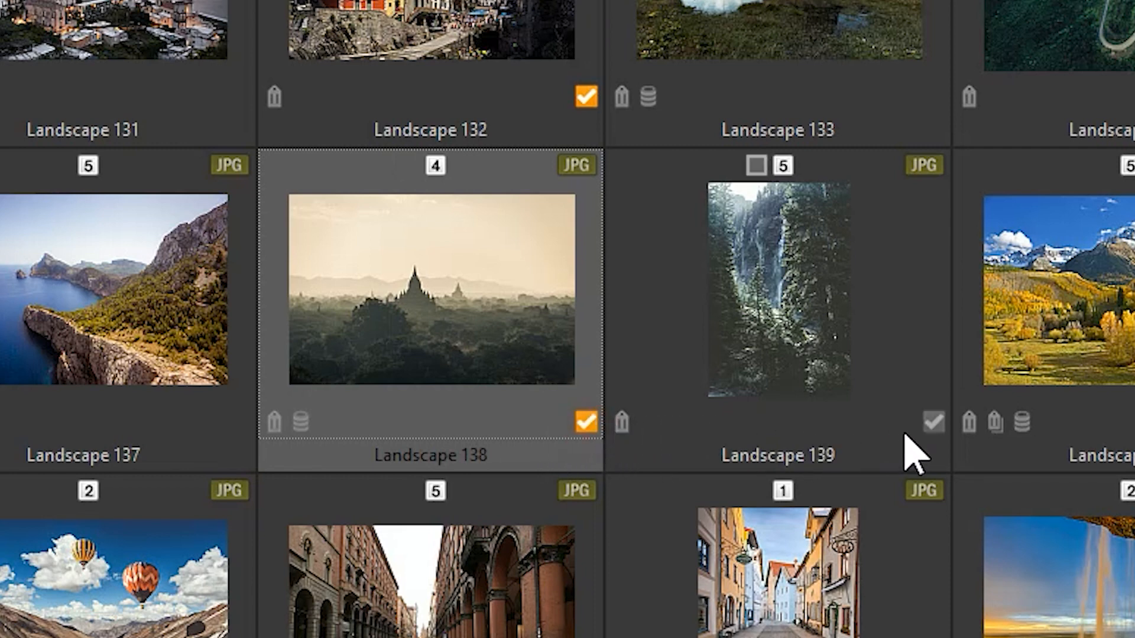
pyautogui.click(933, 422)
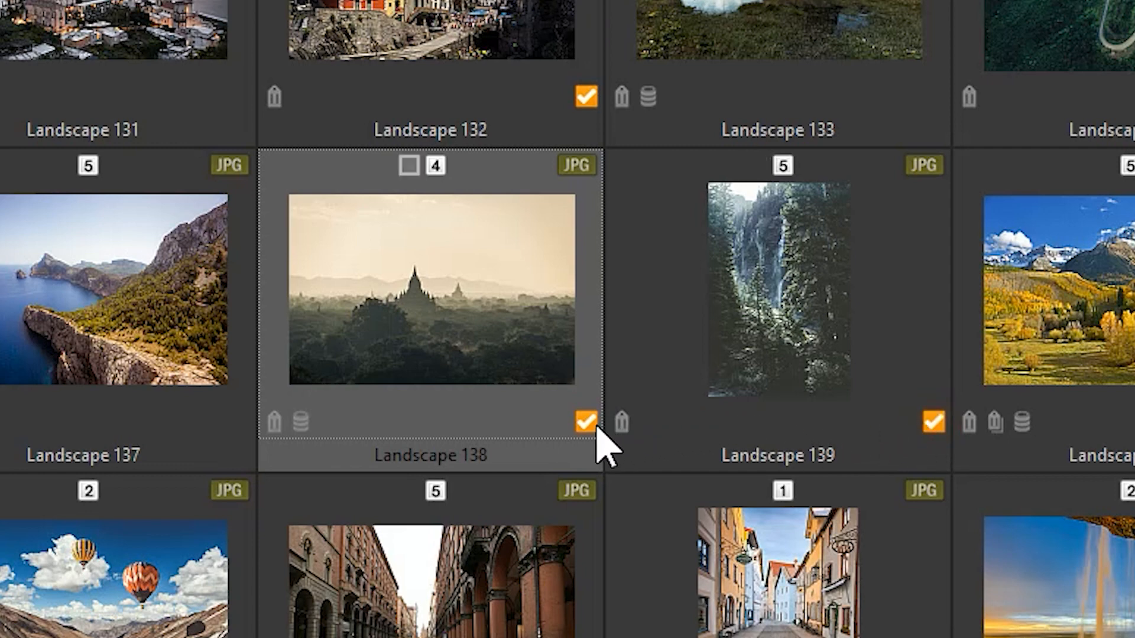
pyautogui.click(933, 424)
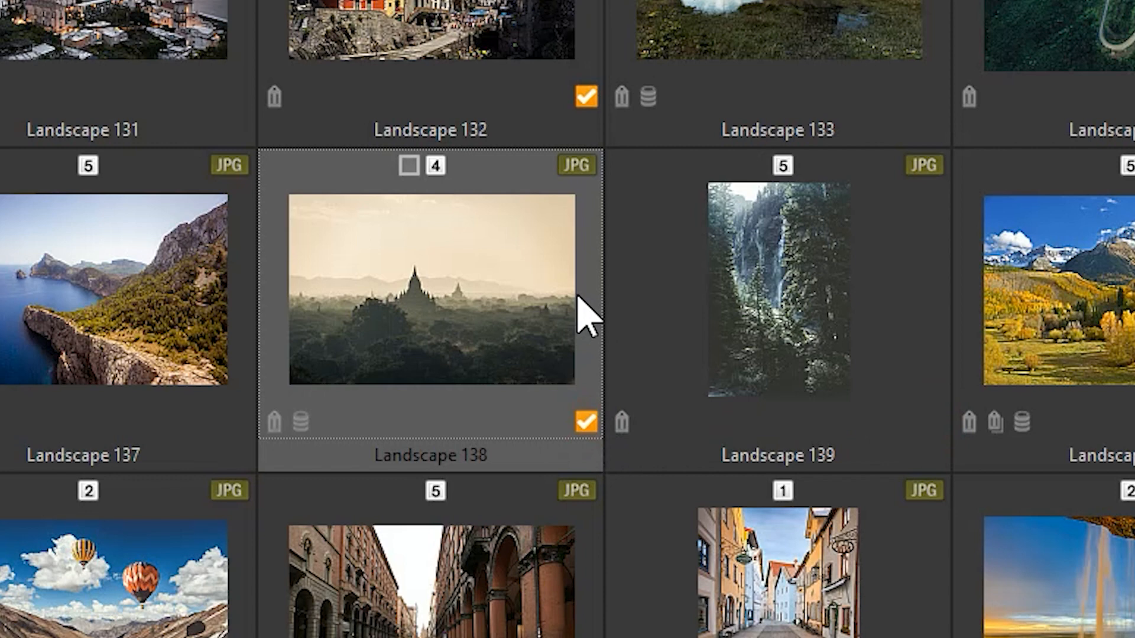
pyautogui.moveTo(514, 276)
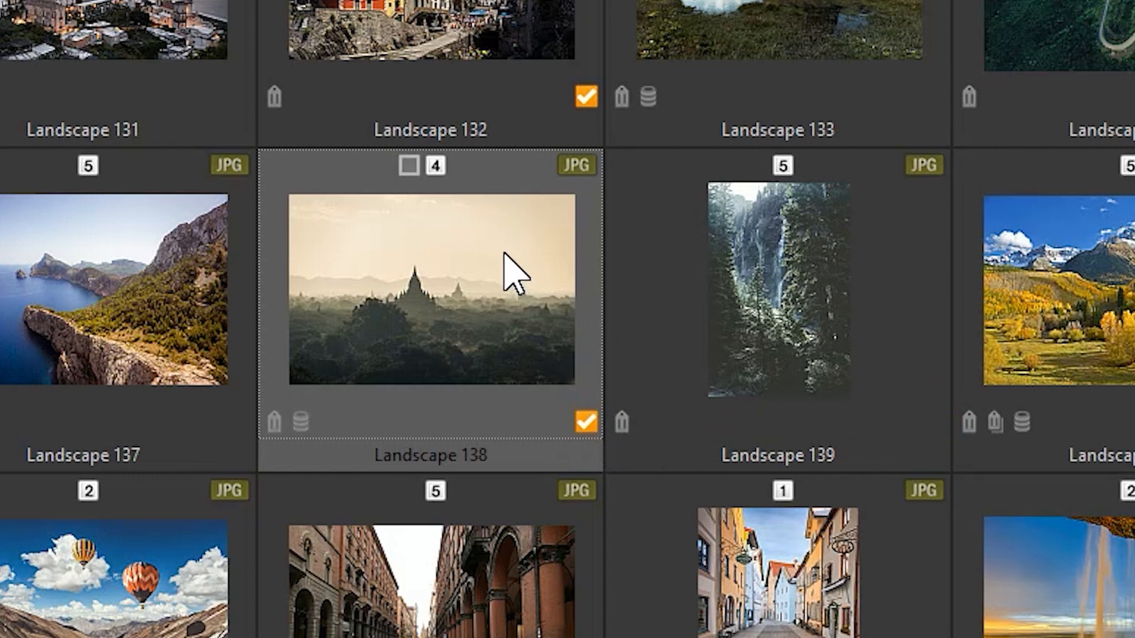
pyautogui.moveTo(516, 276)
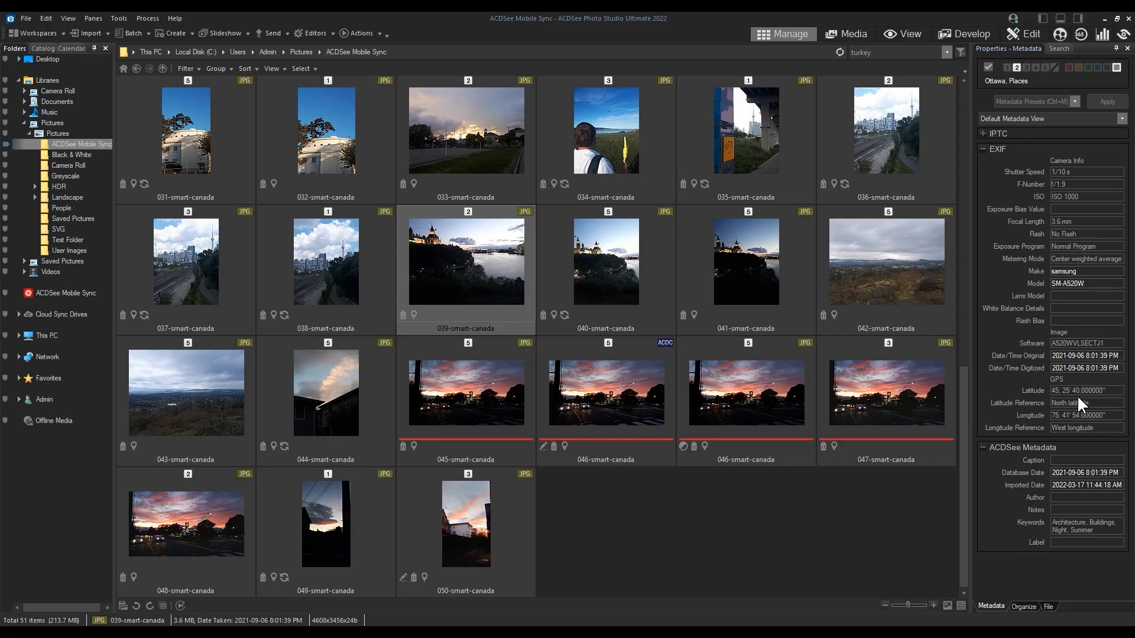
pyautogui.click(528, 314)
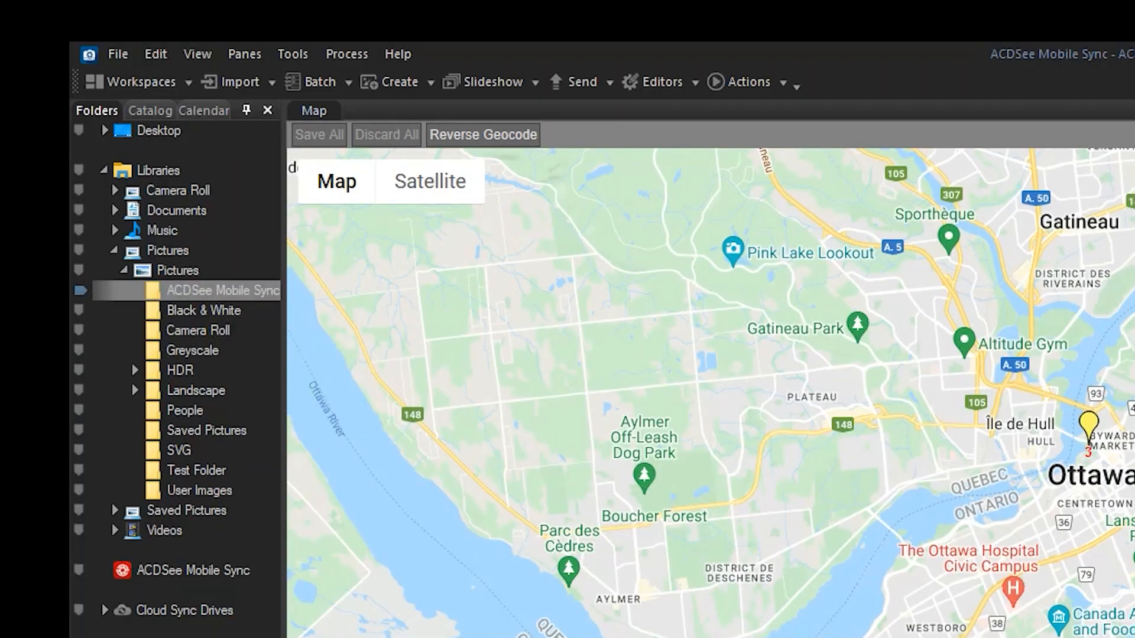
pyautogui.moveTo(293, 53)
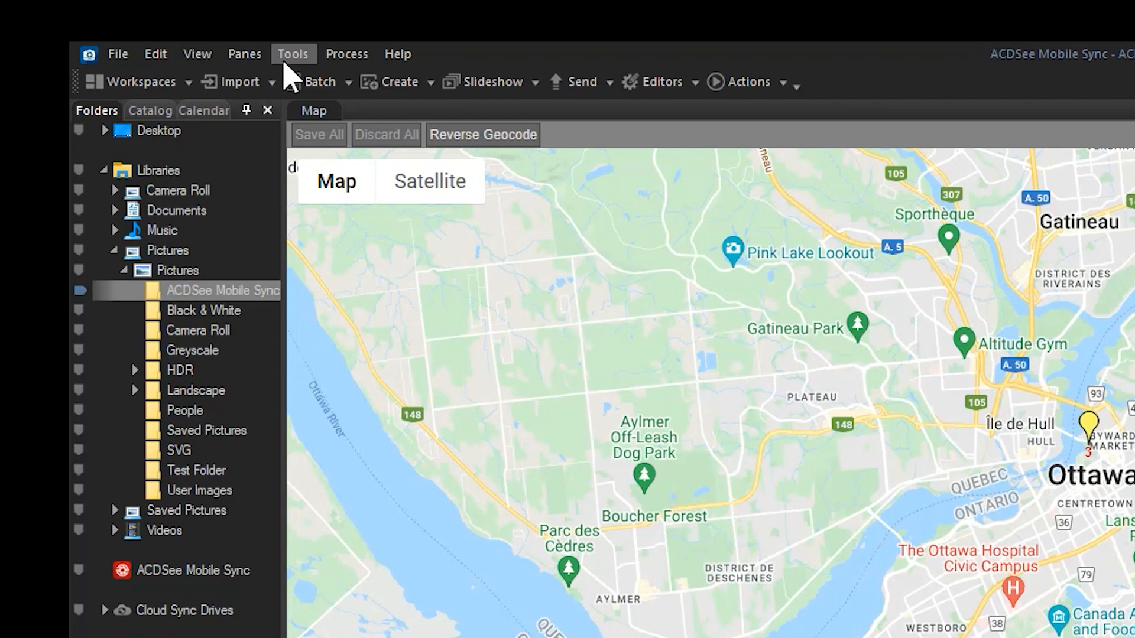
pyautogui.click(243, 53)
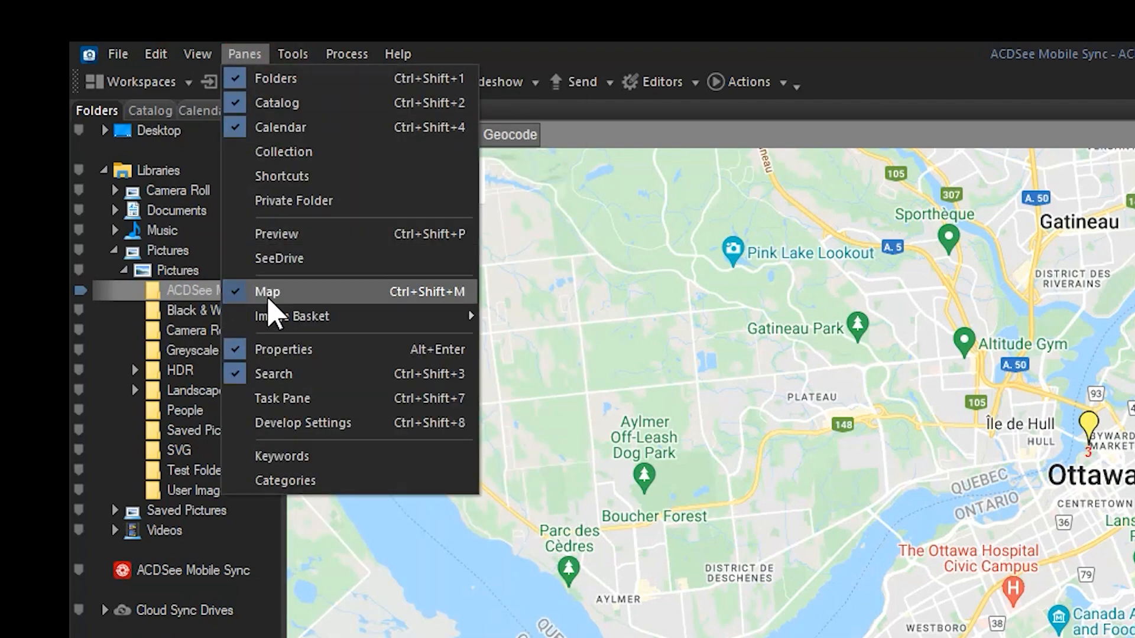
pyautogui.click(267, 291)
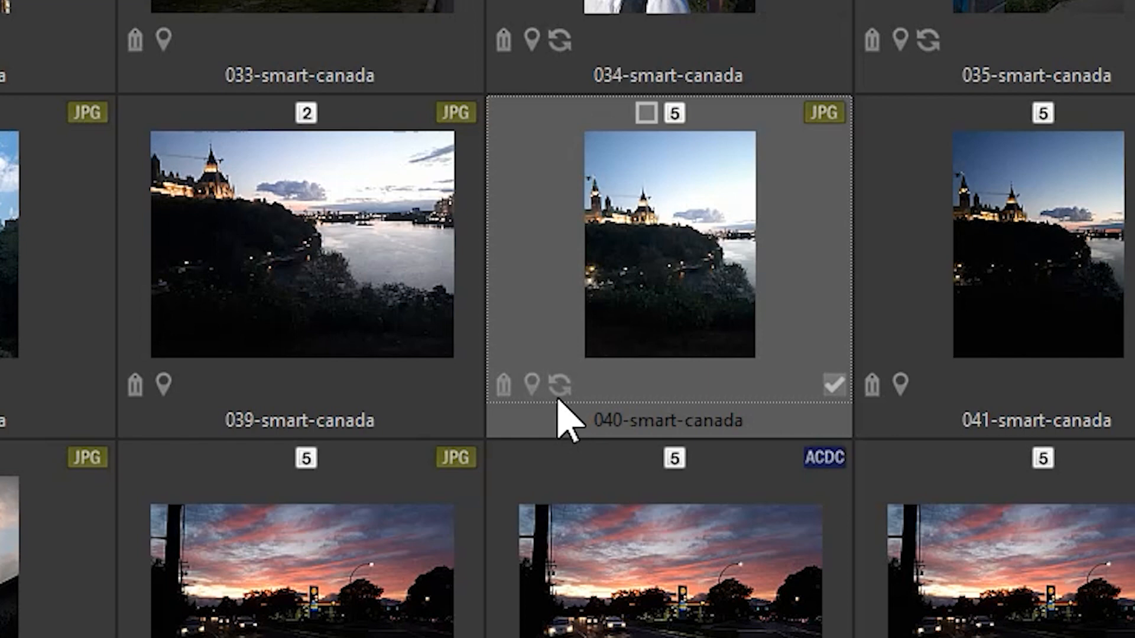
pyautogui.click(559, 382)
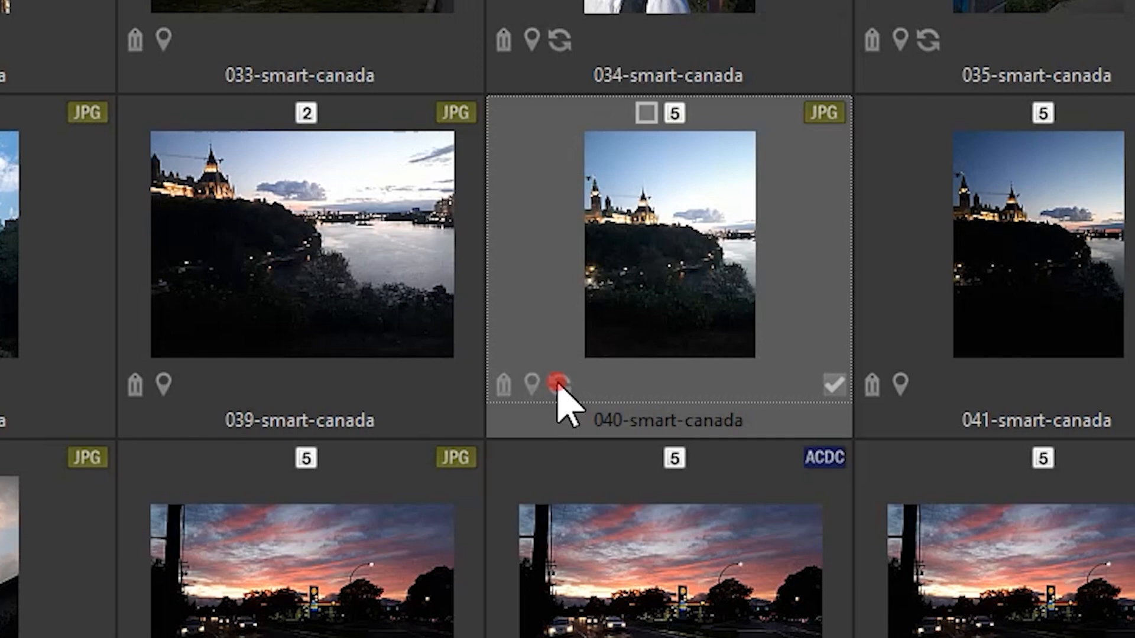
pyautogui.click(561, 383)
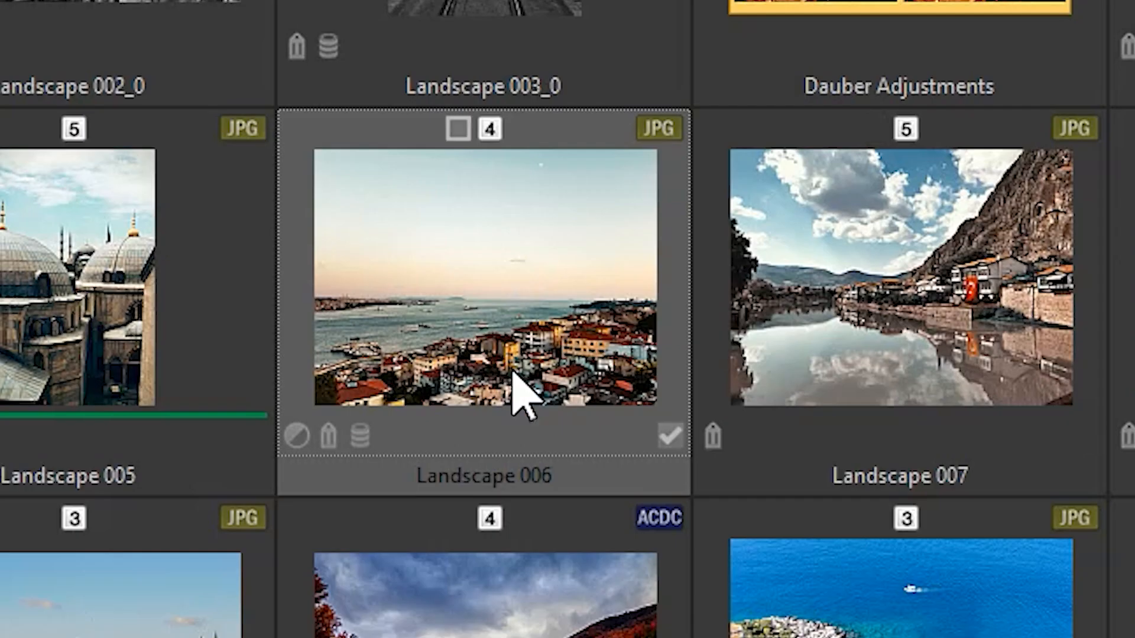
pyautogui.moveTo(311, 484)
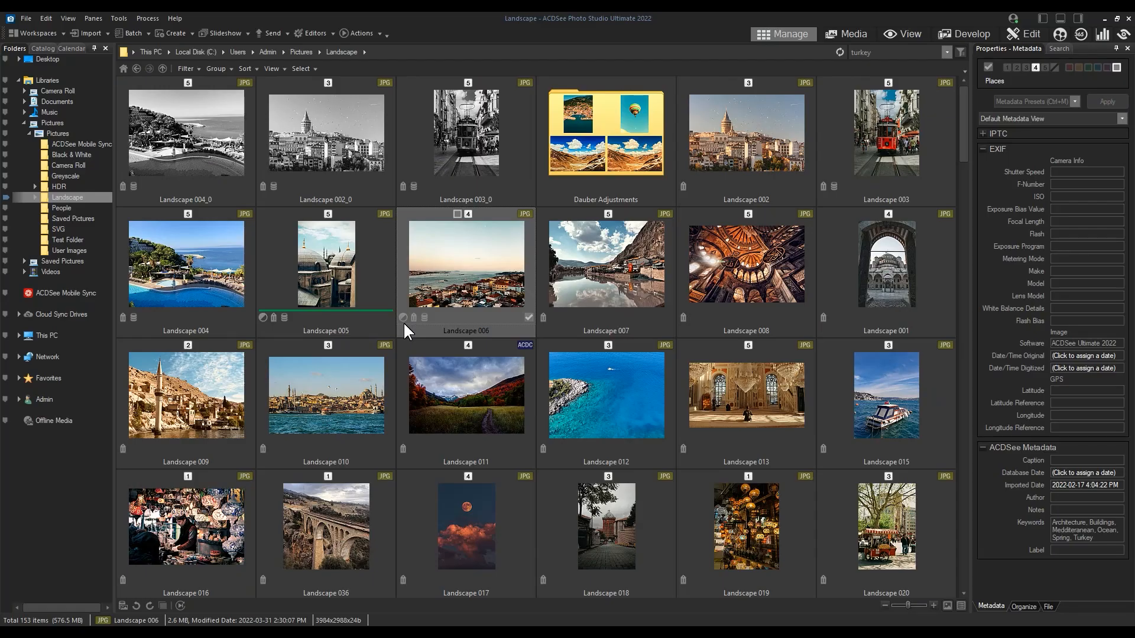
# - Pull Light EQ Highlights down to -15 on Landscape 007 and check its actions in the thumbnails
pyautogui.click(605, 262)
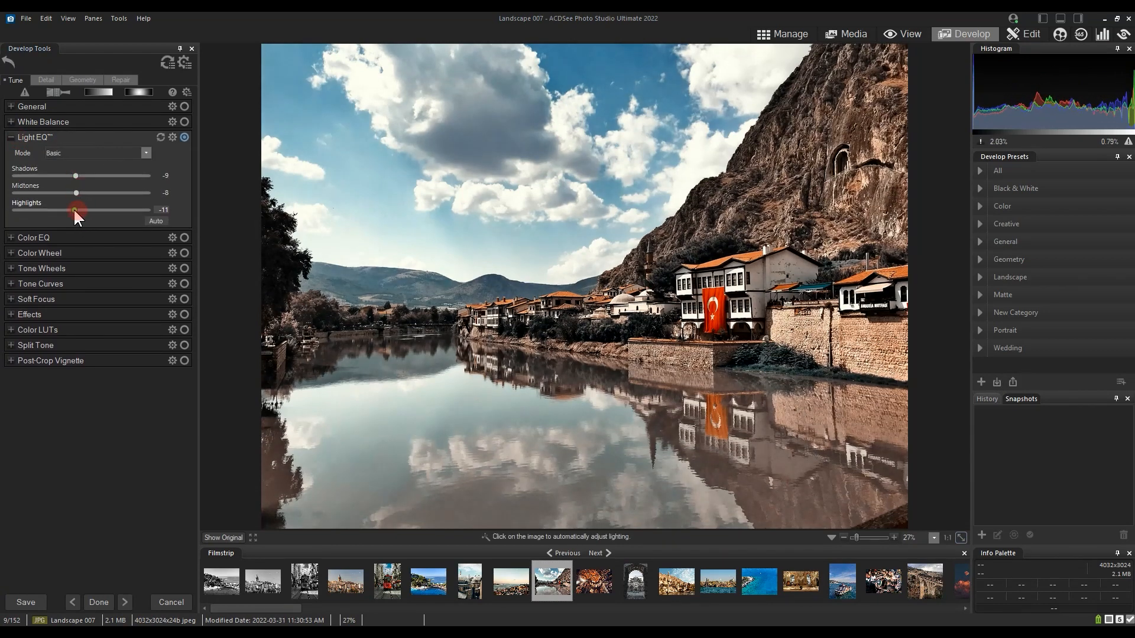
pyautogui.moveTo(72, 210); pyautogui.dragTo(70, 211)
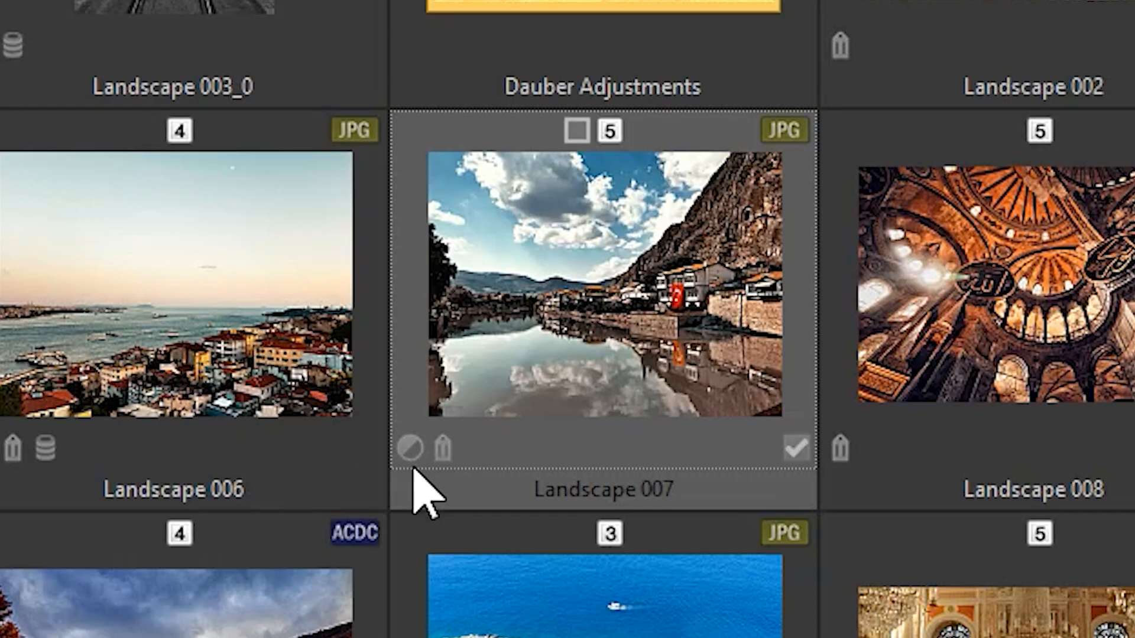
pyautogui.moveTo(604, 293)
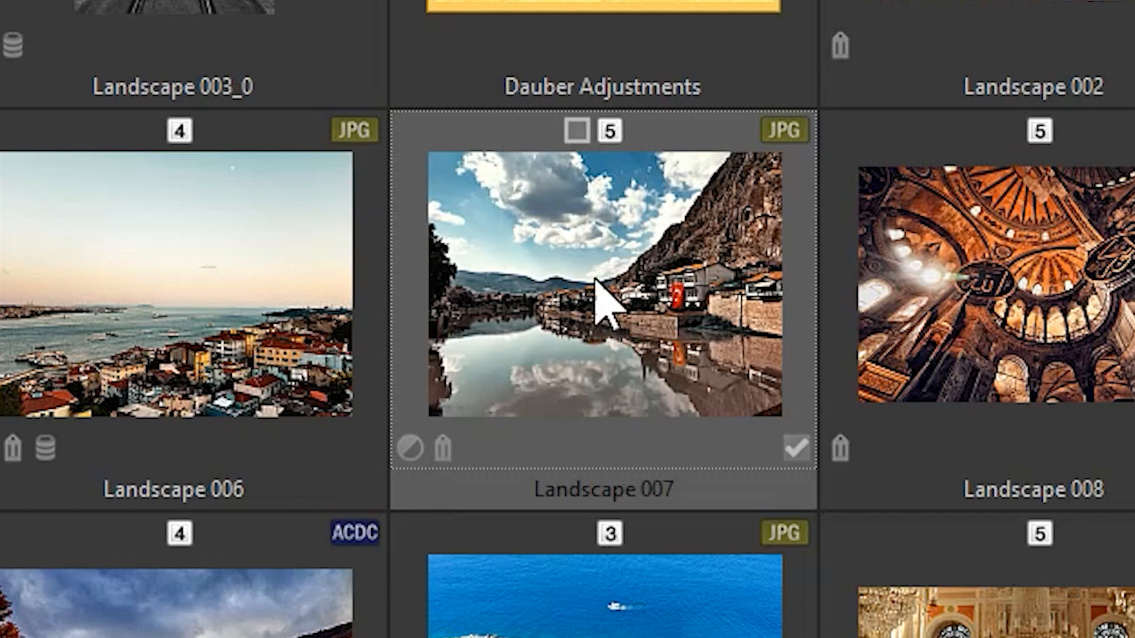
pyautogui.rightClick(604, 290)
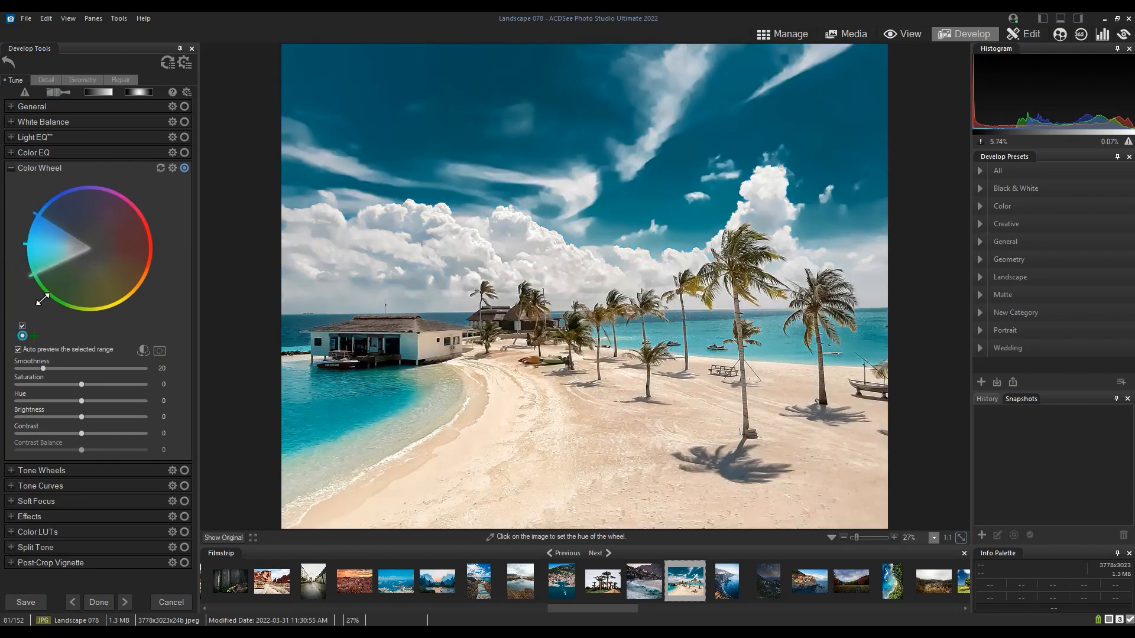
# - Adjust the Color Wheel on Landscape 078 and save the edits as a snapshot named Contrast
pyautogui.moveTo(82, 433); pyautogui.dragTo(106, 432)
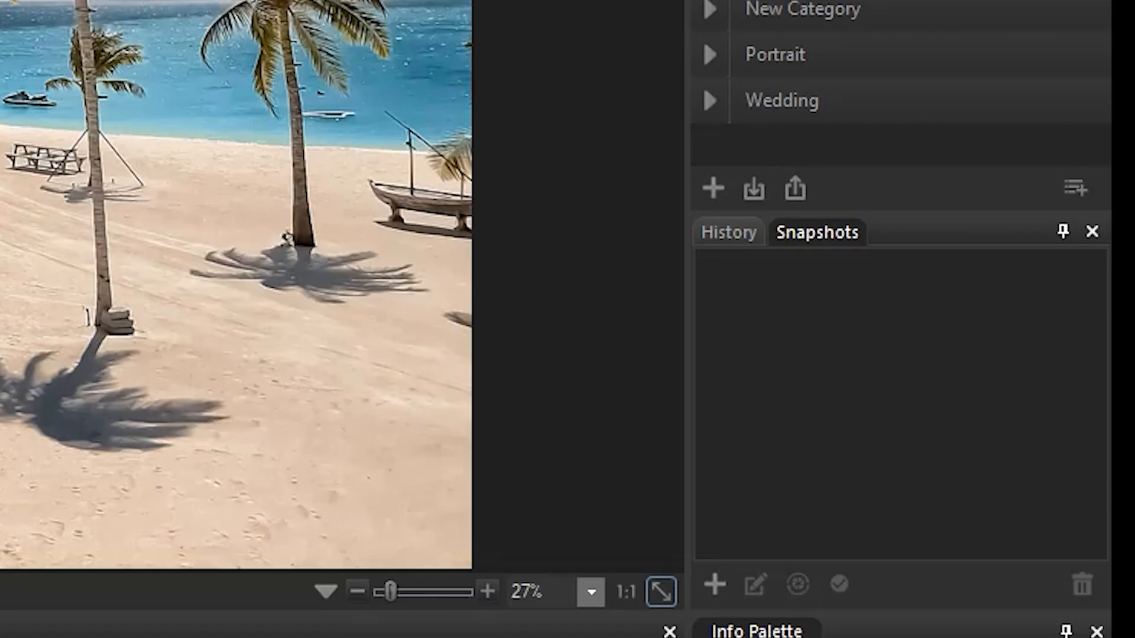
pyautogui.click(713, 586)
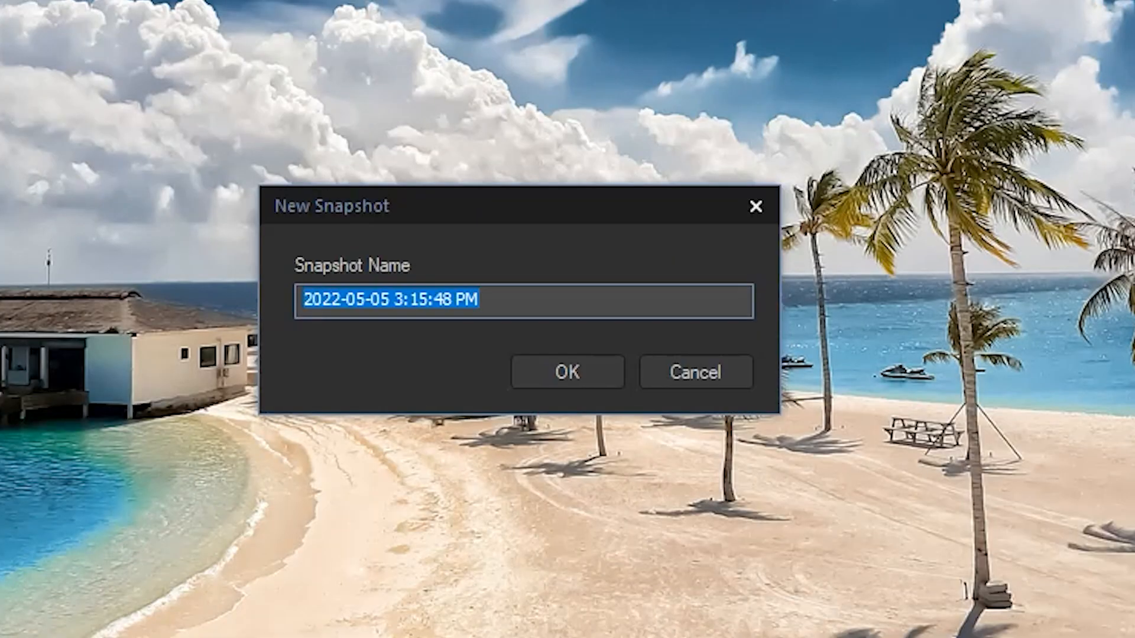
pyautogui.write('Contrast')
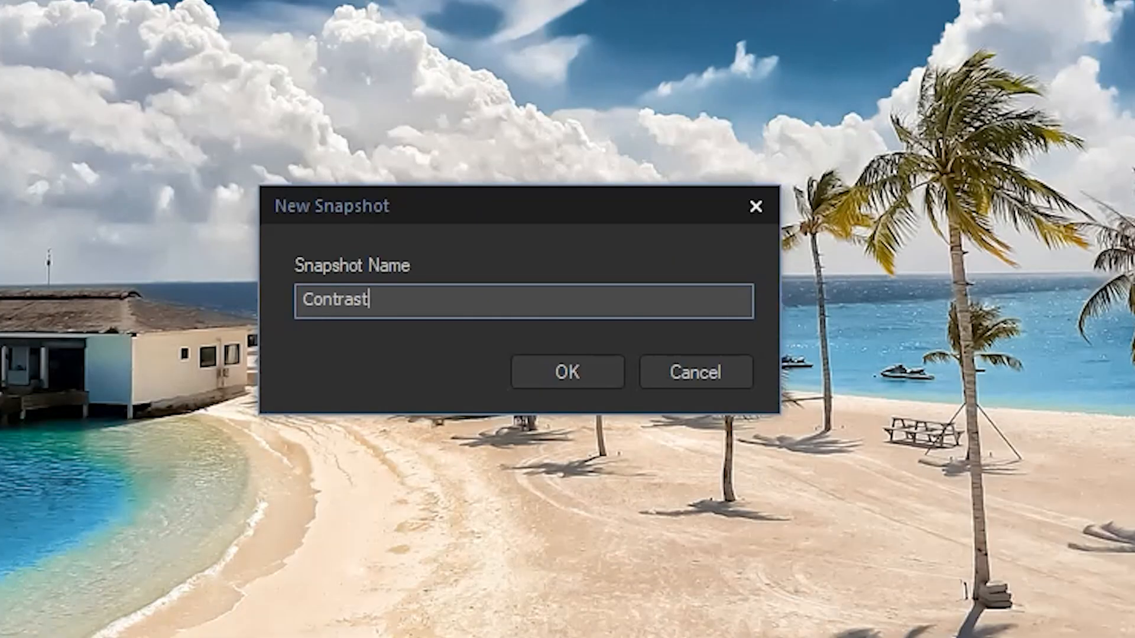
pyautogui.click(568, 372)
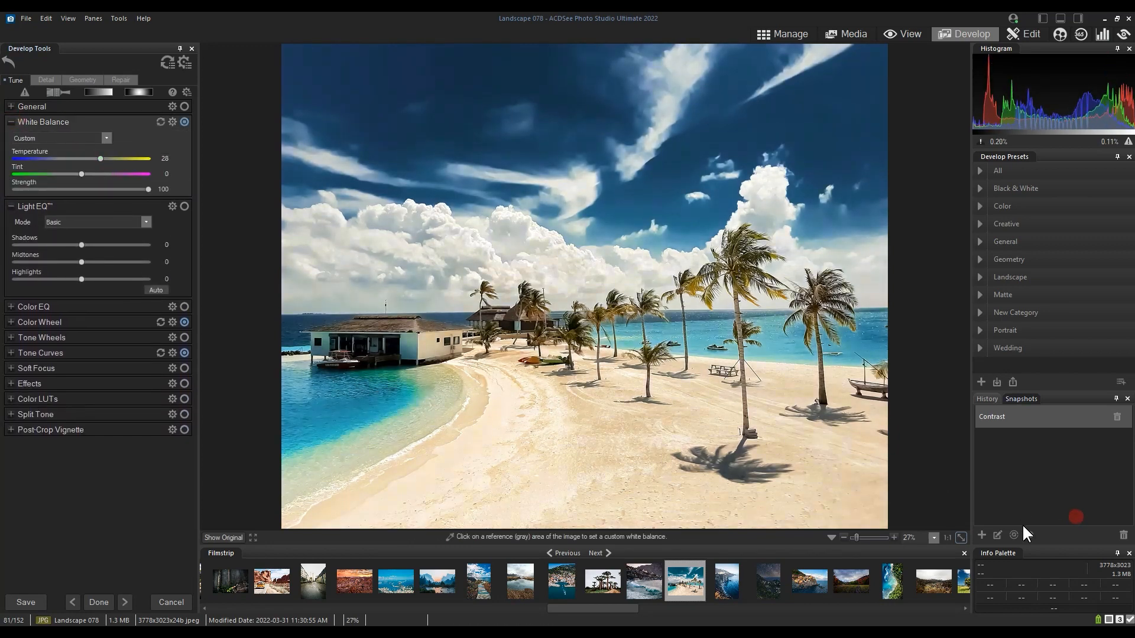
# - Save the current edits of Landscape 078 as a second snapshot, White Balance
pyautogui.click(981, 534)
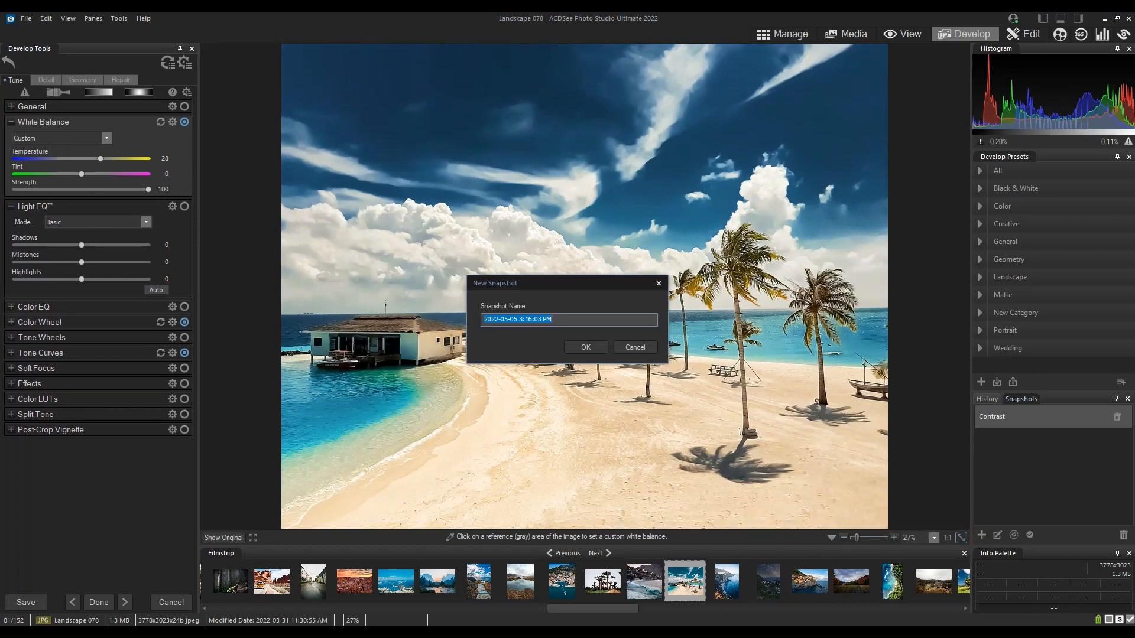
pyautogui.click(585, 347)
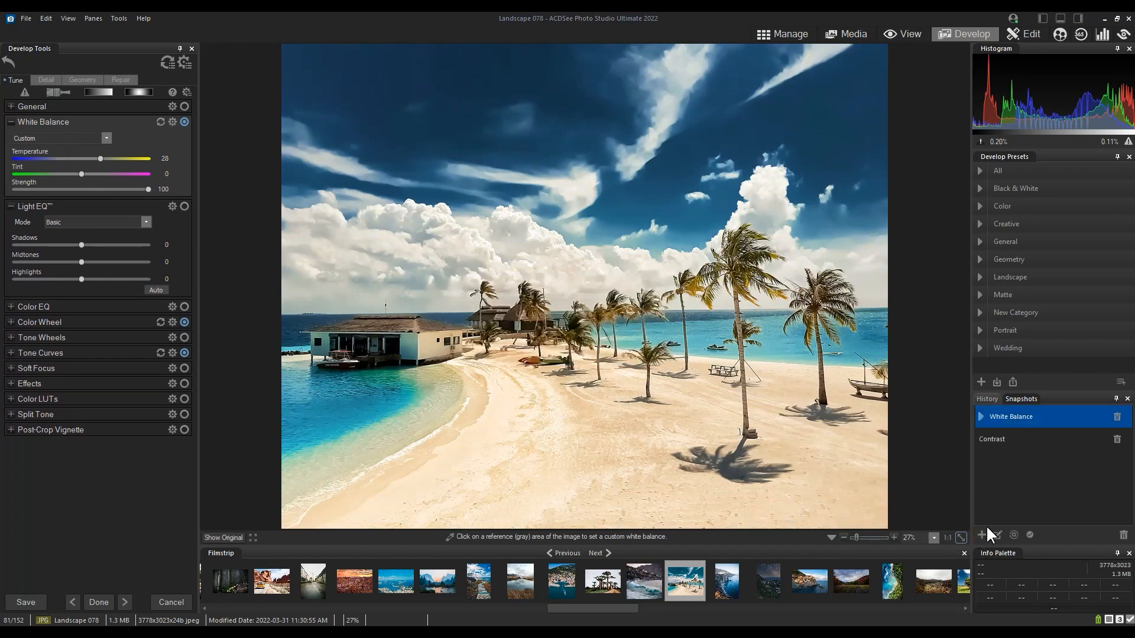
# - Restore the Contrast snapshot on Landscape 078
pyautogui.click(994, 439)
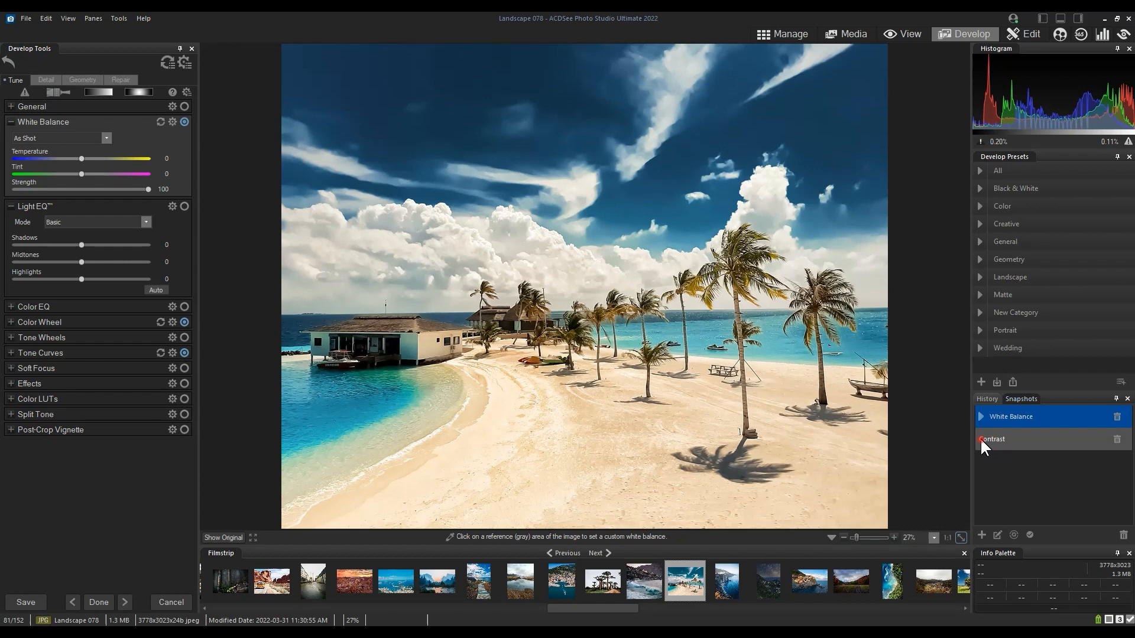
pyautogui.click(1004, 439)
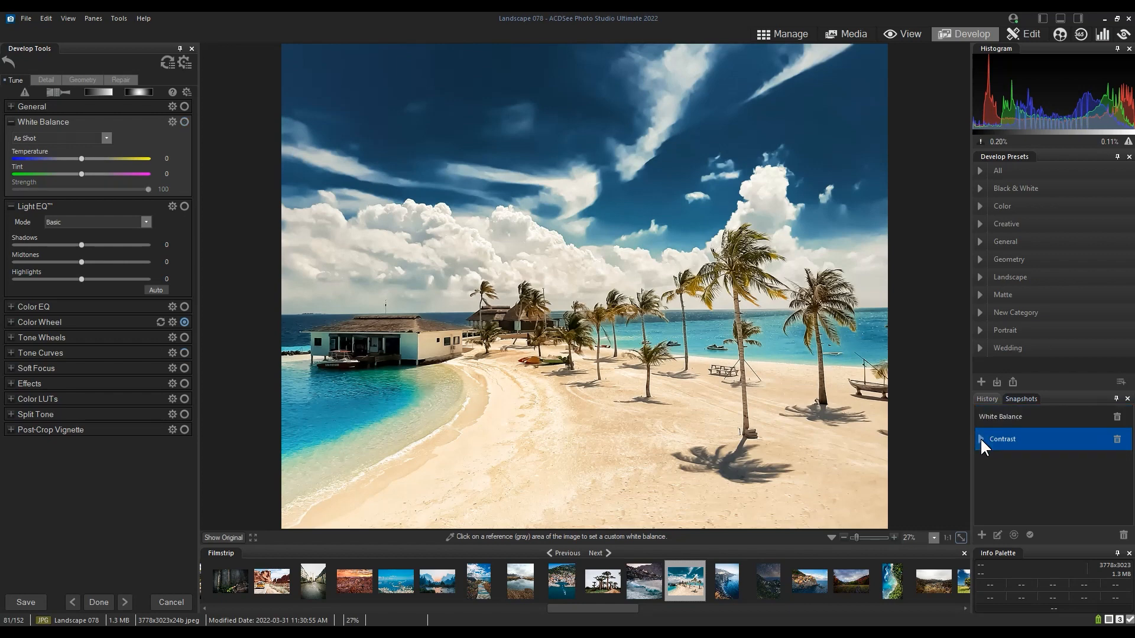
pyautogui.click(1011, 416)
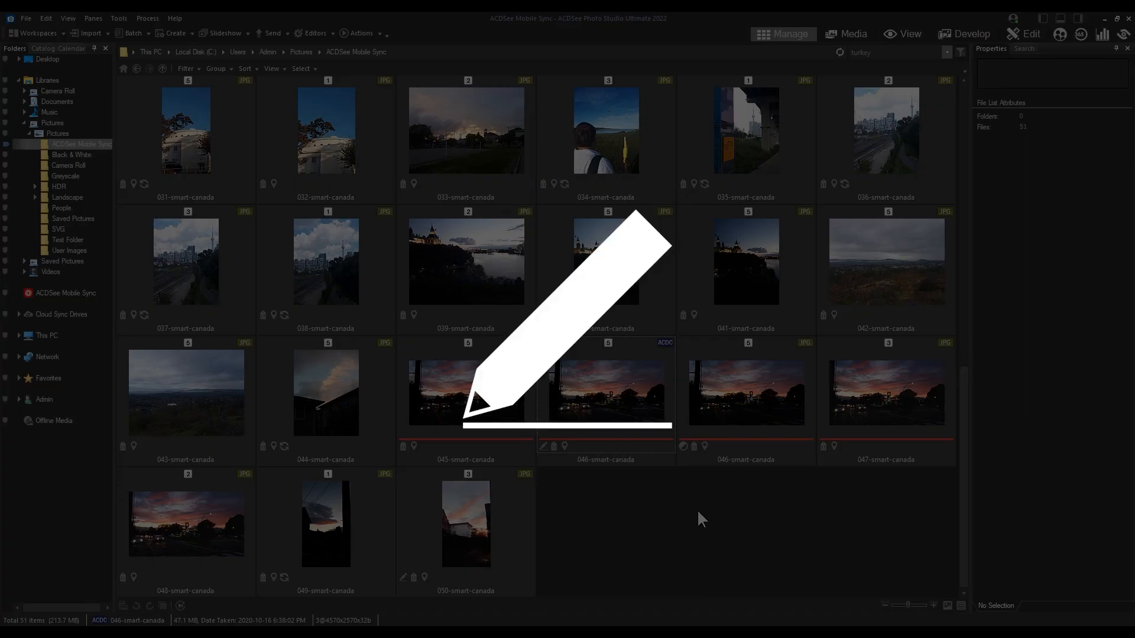
# - Browse the ACDSee Mobile Sync folder and select 045-smart-canada to show its metadata
pyautogui.click(697, 514)
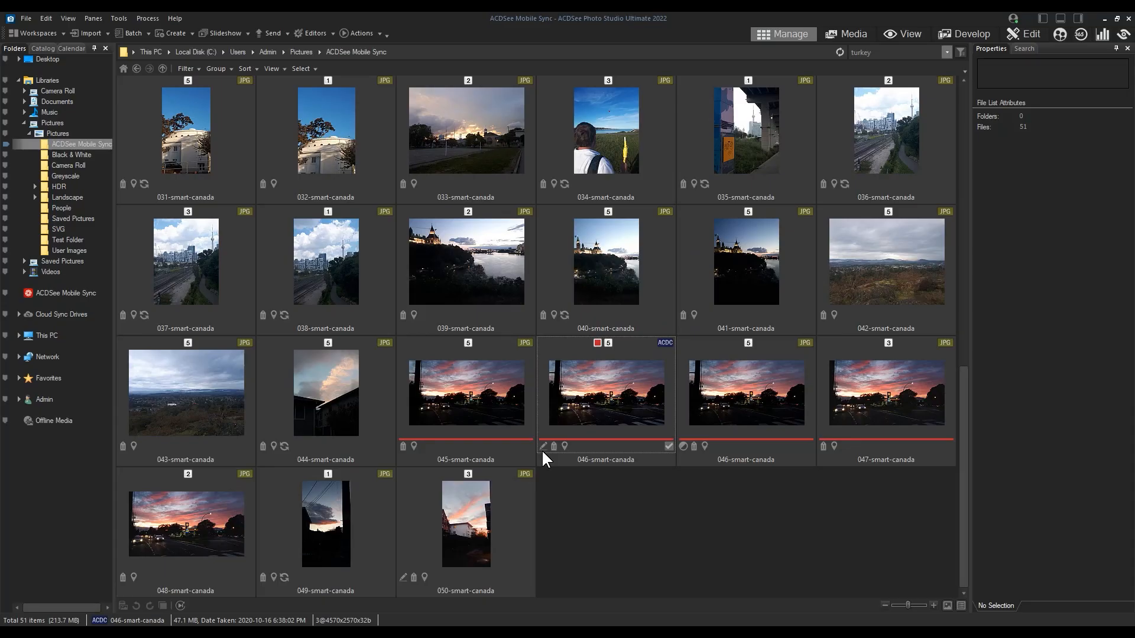
pyautogui.click(466, 392)
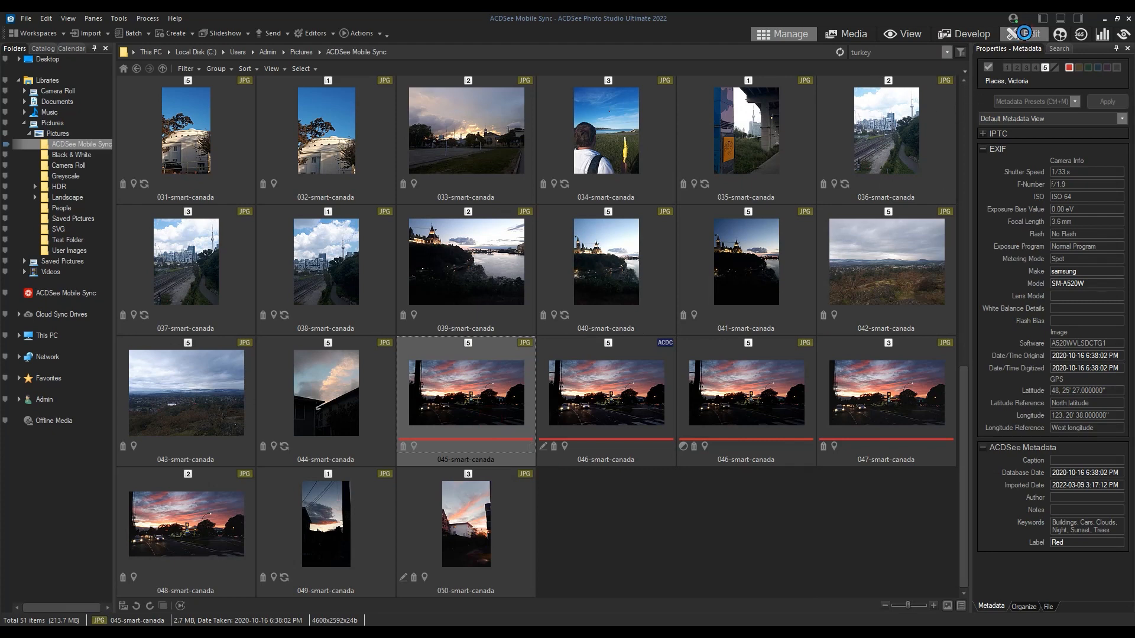
# - Brighten 045-smart-canada with Light EQ to brightening 53 in Edit mode, then return to Manage
pyautogui.click(1027, 33)
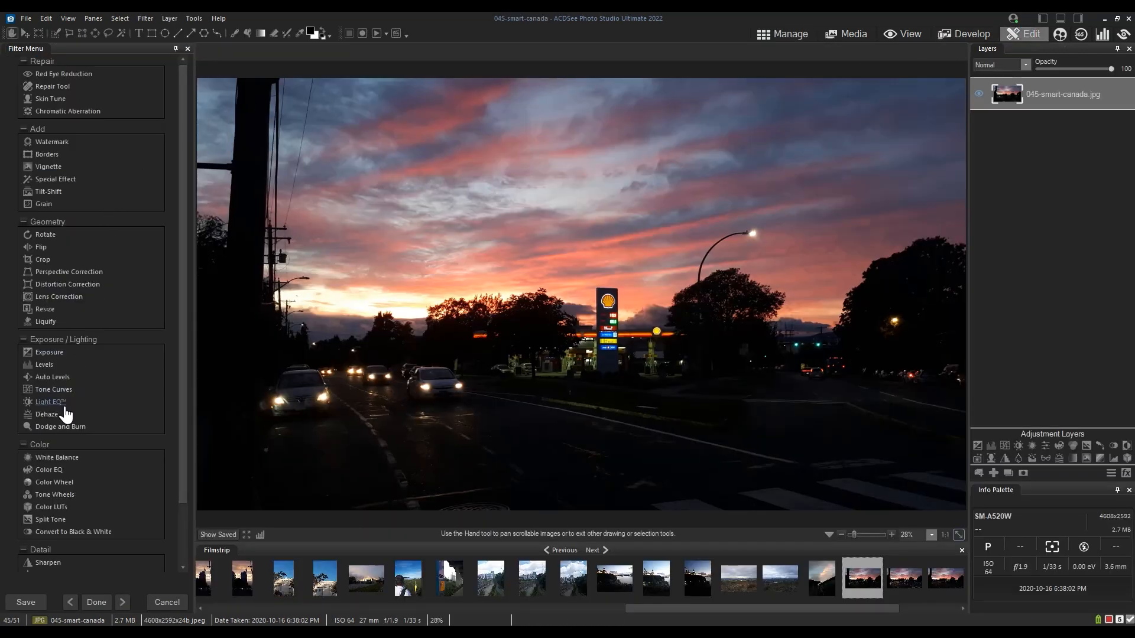
pyautogui.click(49, 402)
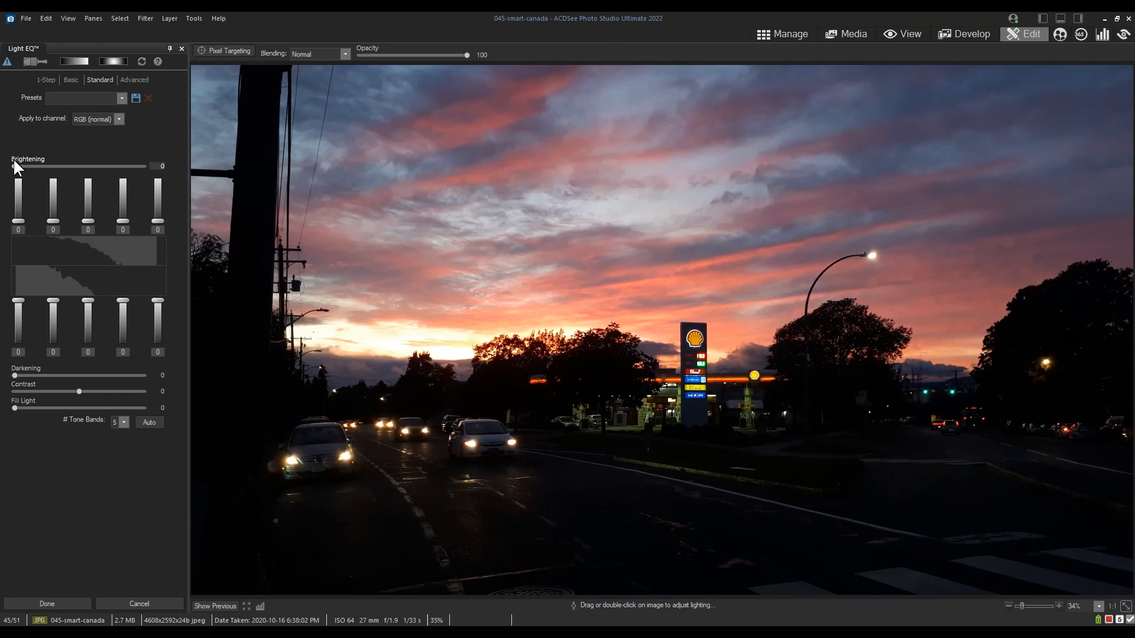
pyautogui.moveTo(13, 166); pyautogui.dragTo(73, 167)
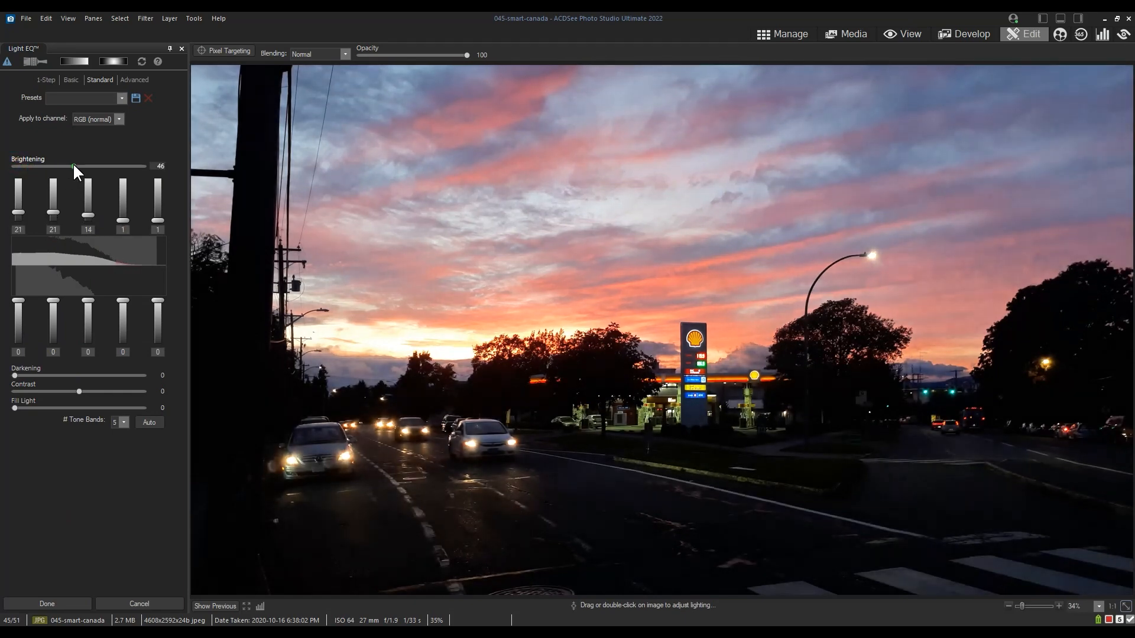
pyautogui.moveTo(73, 166); pyautogui.dragTo(83, 166)
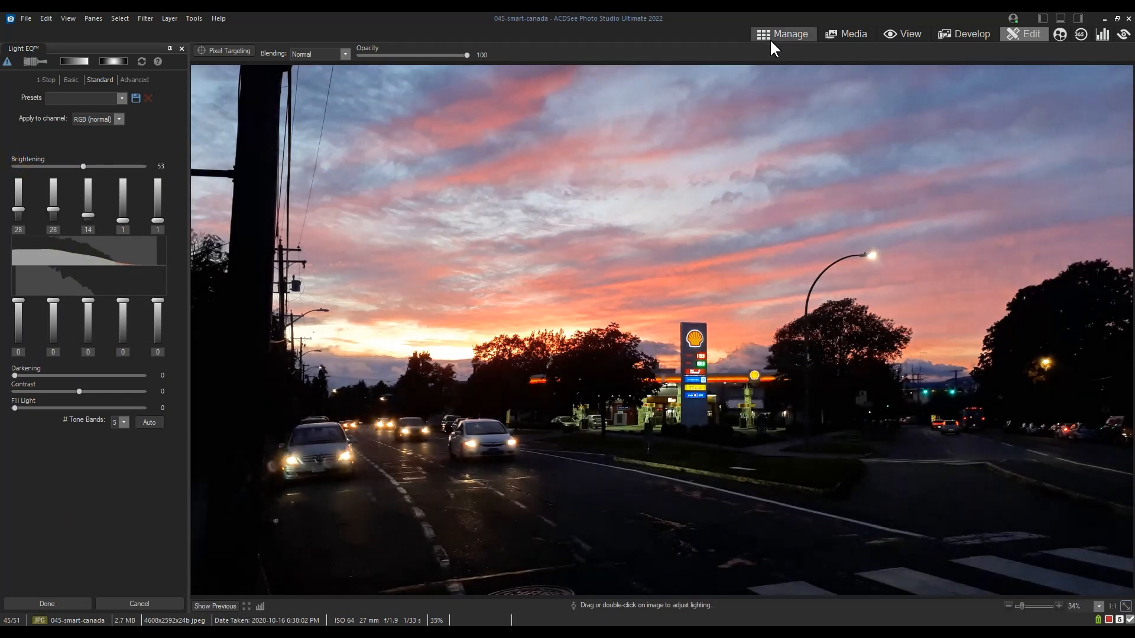
pyautogui.click(486, 337)
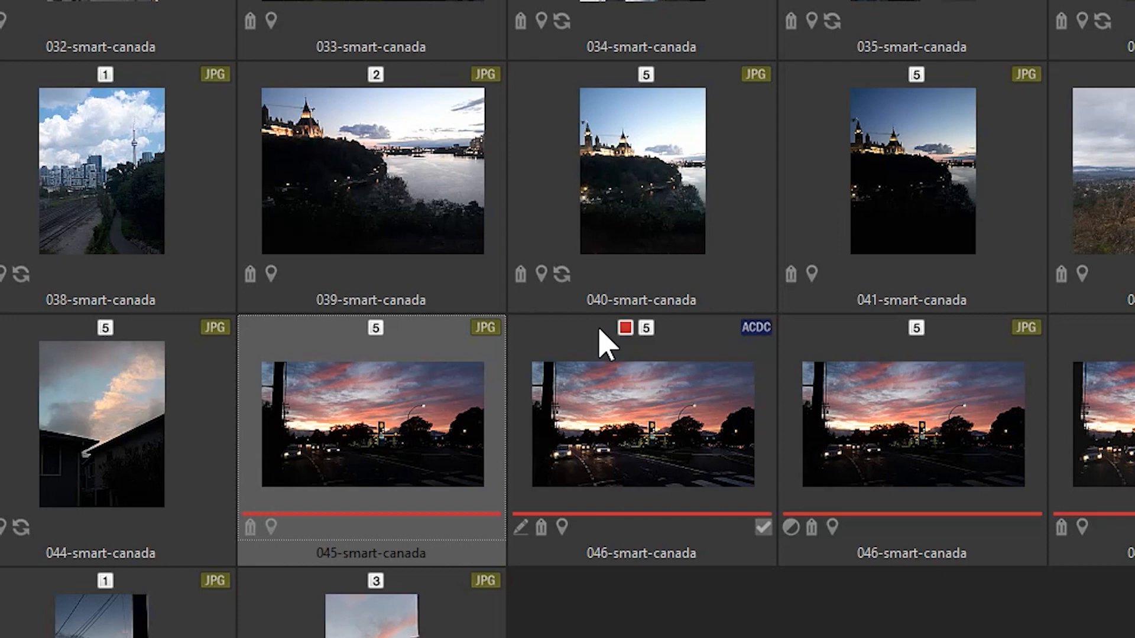
# - Select the 046-smart-canada thumbnail to show its edited, red label and ACDC icons
pyautogui.click(640, 425)
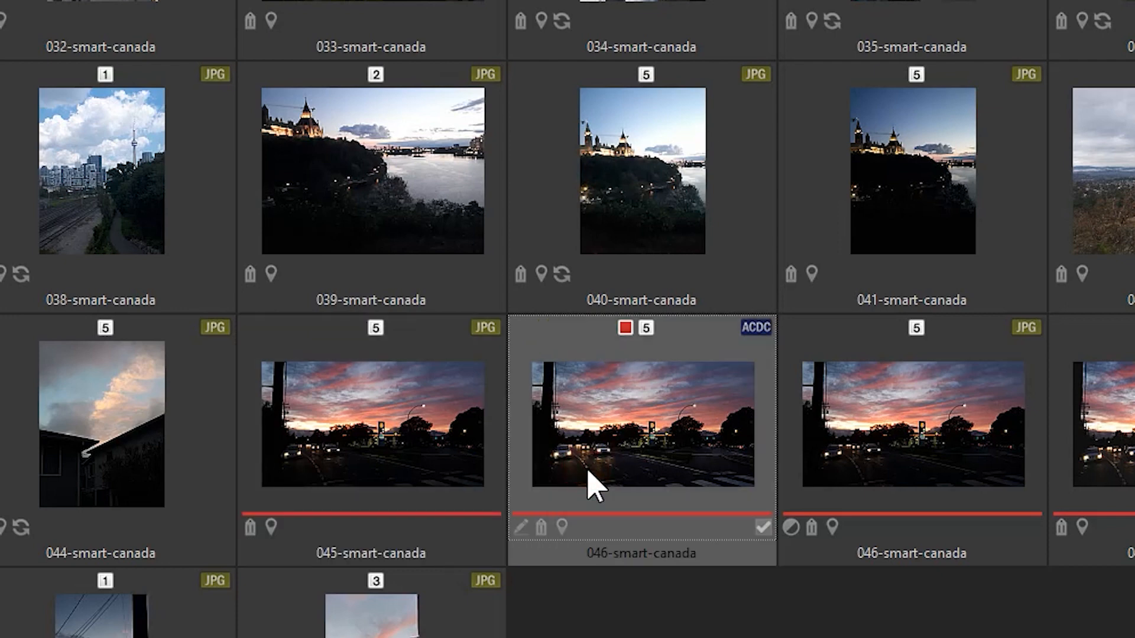